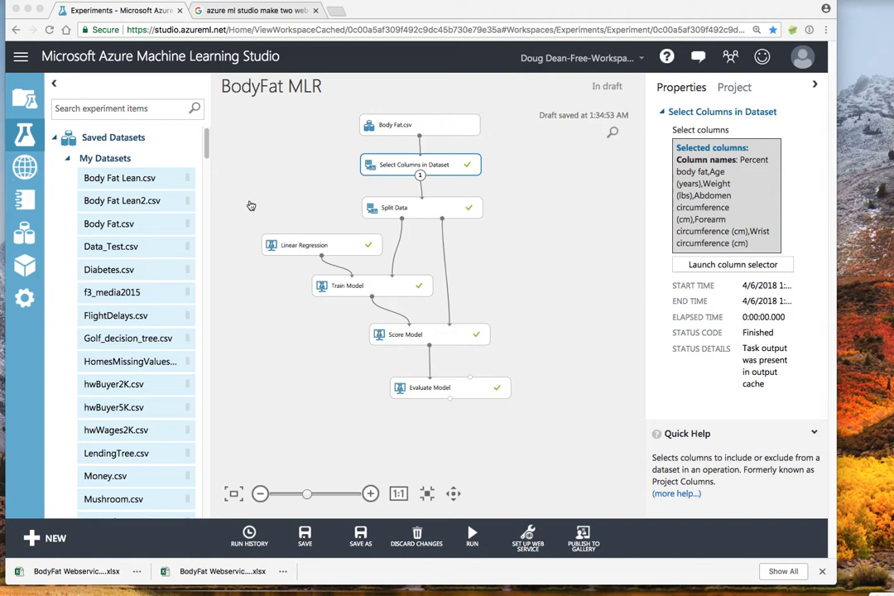
mouse_move(248, 171)
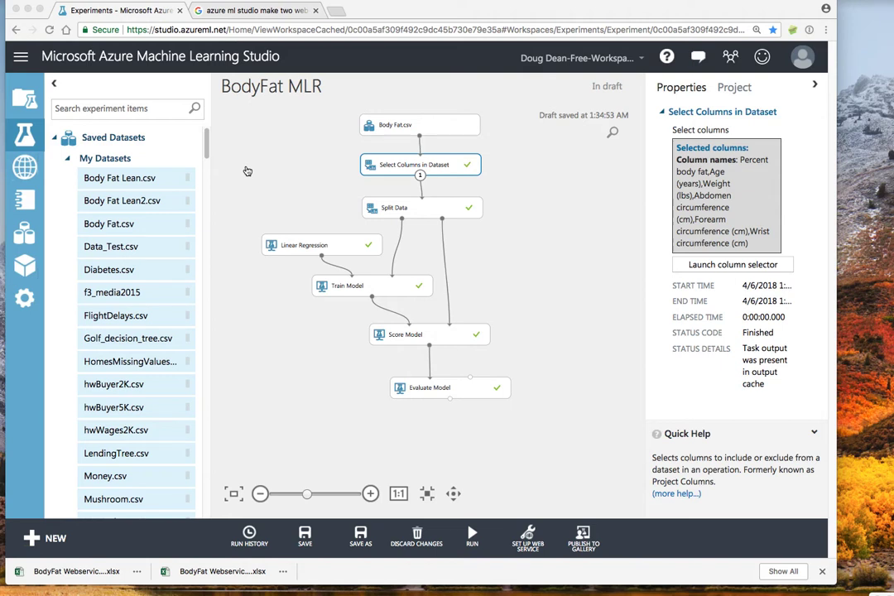
mouse_move(275, 130)
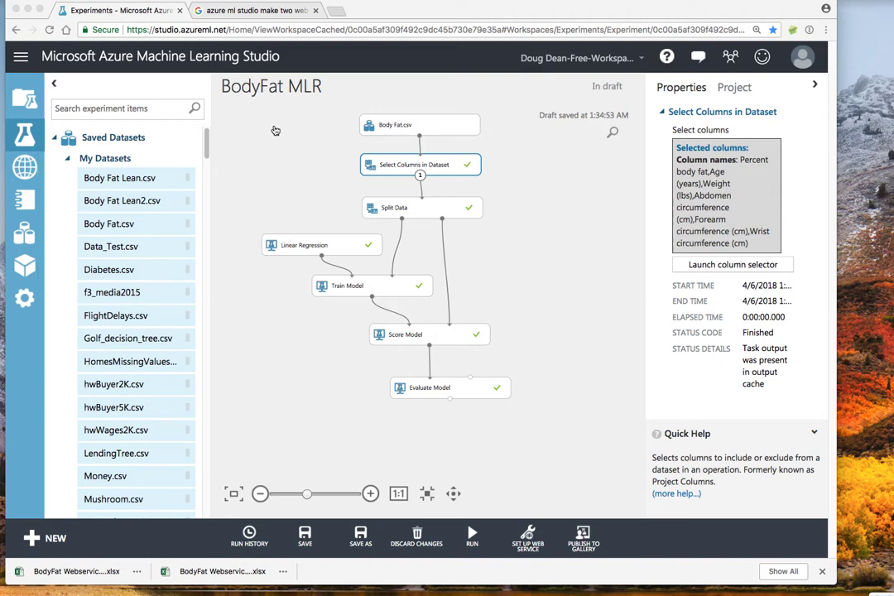
mouse_move(311, 91)
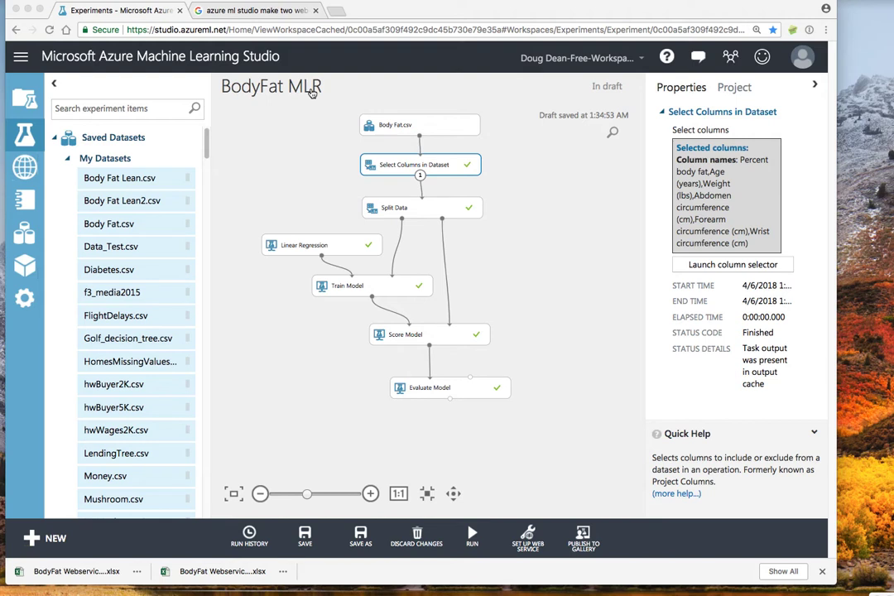
mouse_move(434, 136)
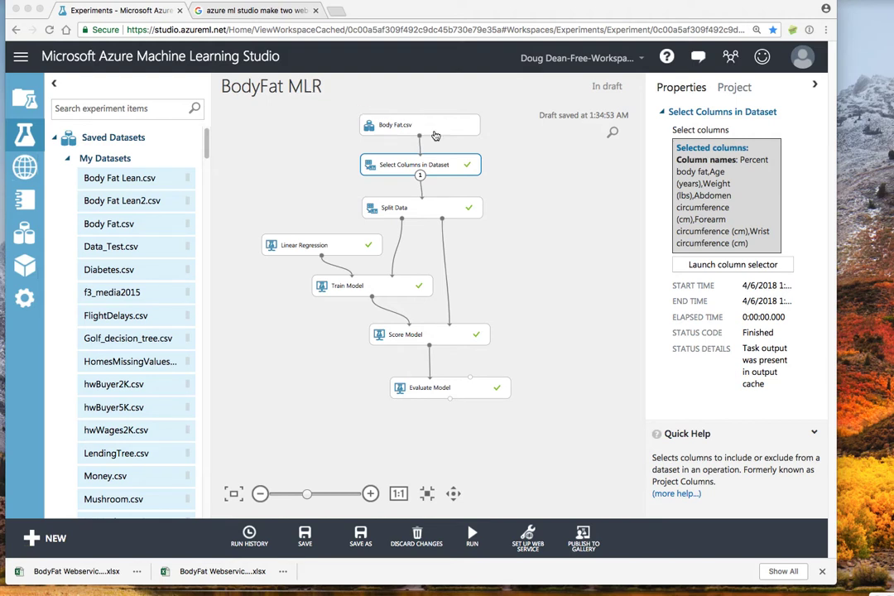
mouse_move(456, 166)
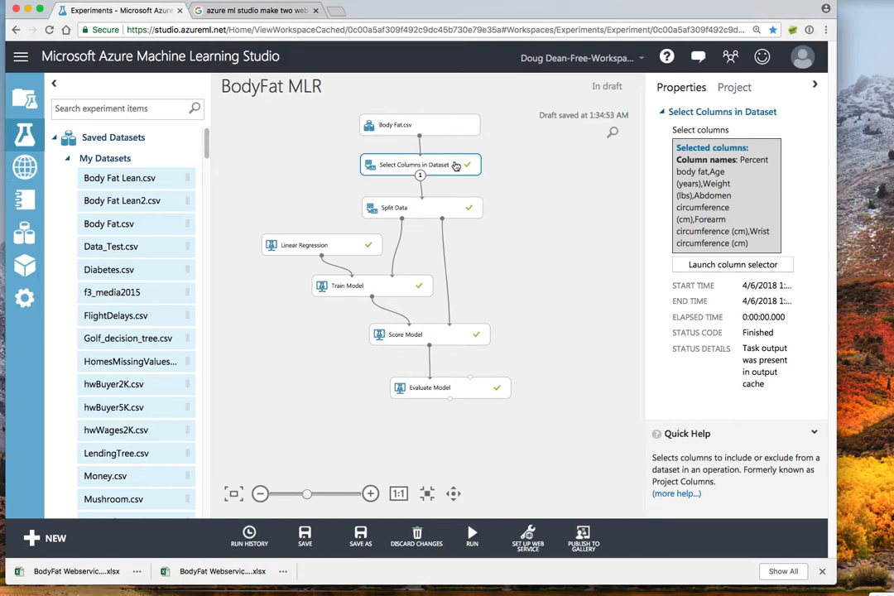
Confirm the Studio column chooser still keeps the eight chosen dataset columns.
left_click(732, 265)
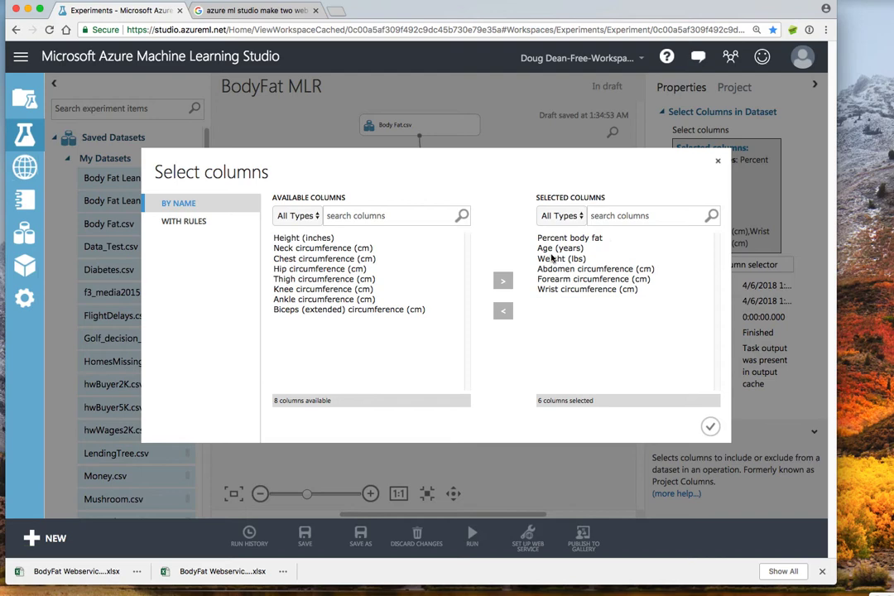
mouse_move(545, 297)
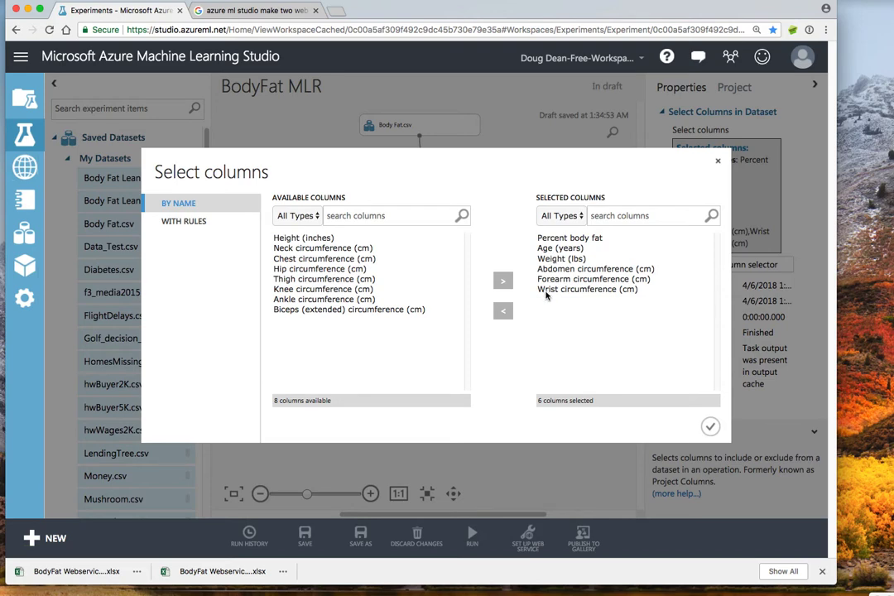
left_click(709, 425)
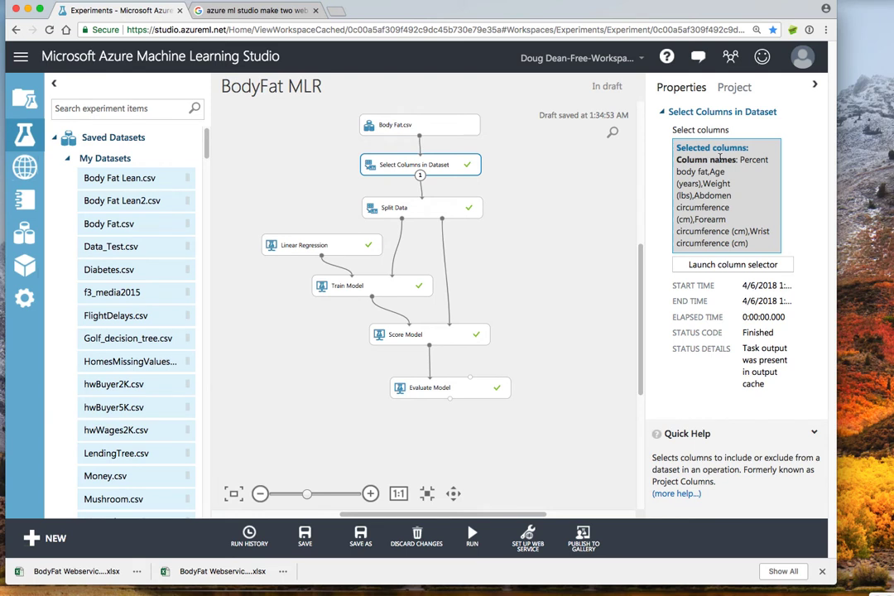
mouse_move(319, 162)
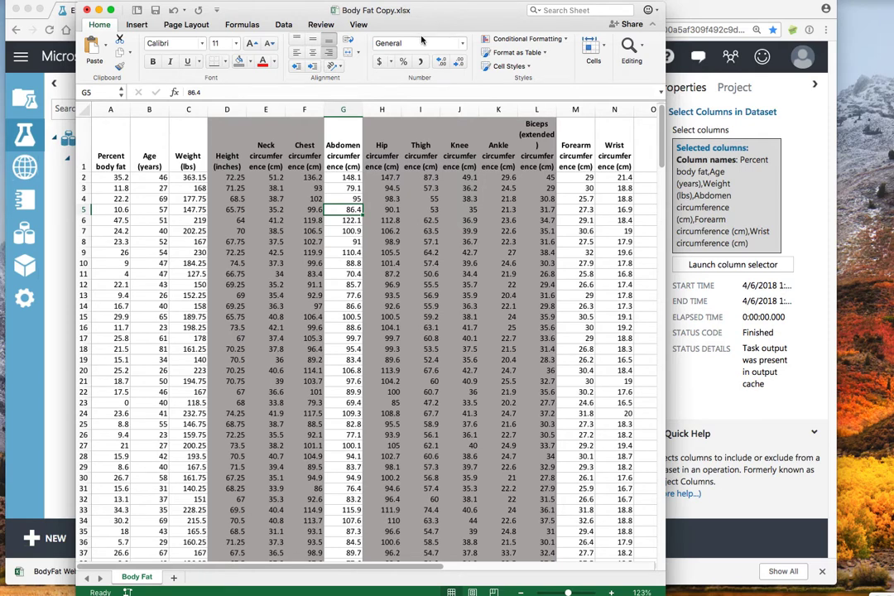
mouse_move(420, 41)
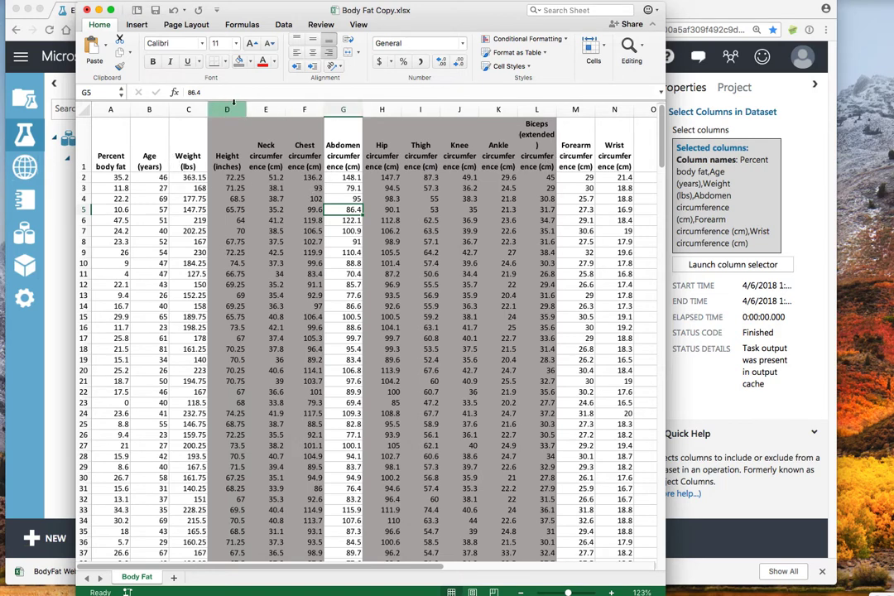
Delete the unneeded measurement columns from the Body Fat Copy workbook.
right_click(226, 110)
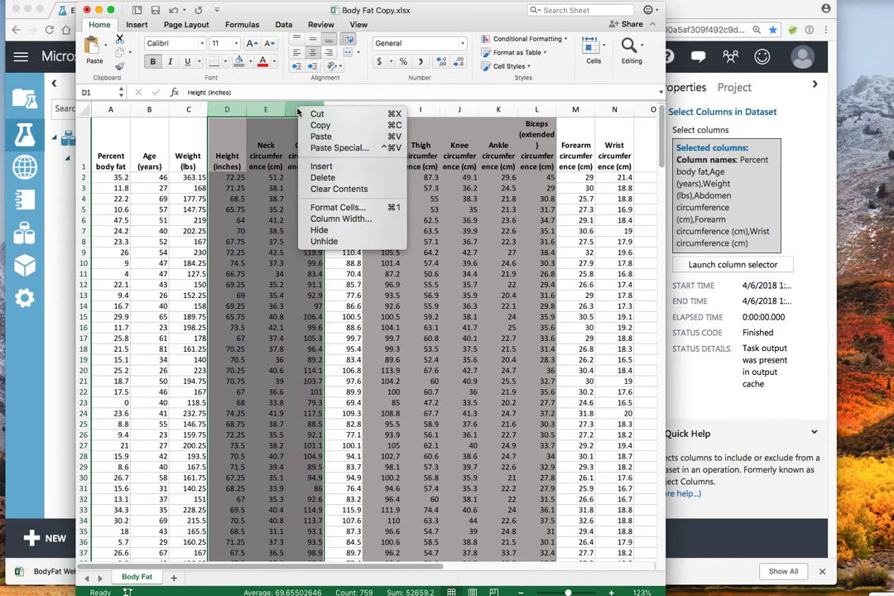
left_click(321, 166)
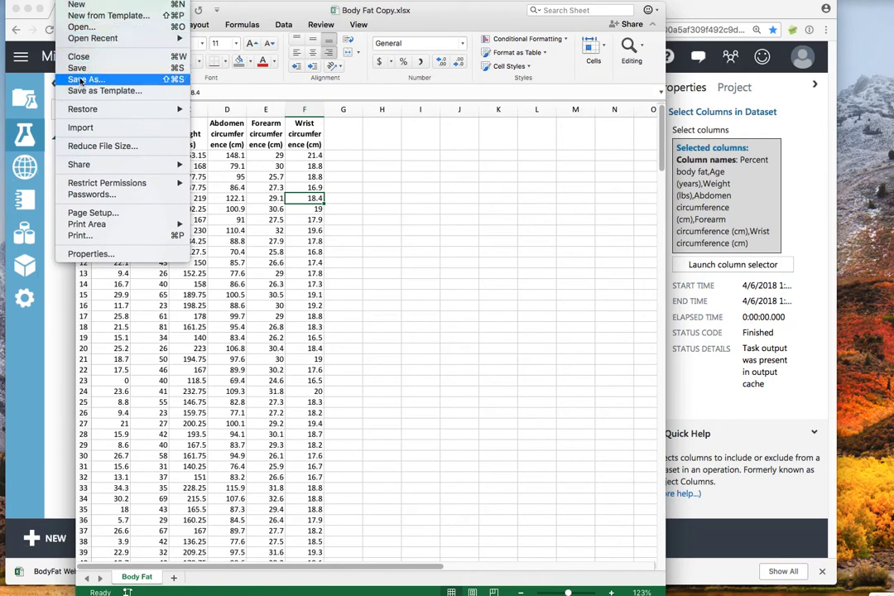
Save the trimmed body-fat data as a Comma Separated Values (.csv) file in Downloads.
left_click(86, 79)
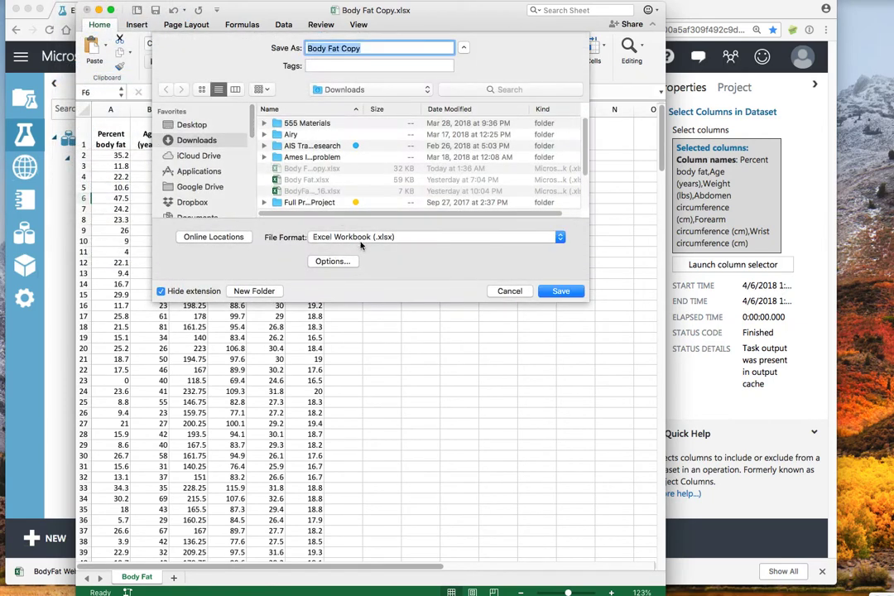
left_click(560, 237)
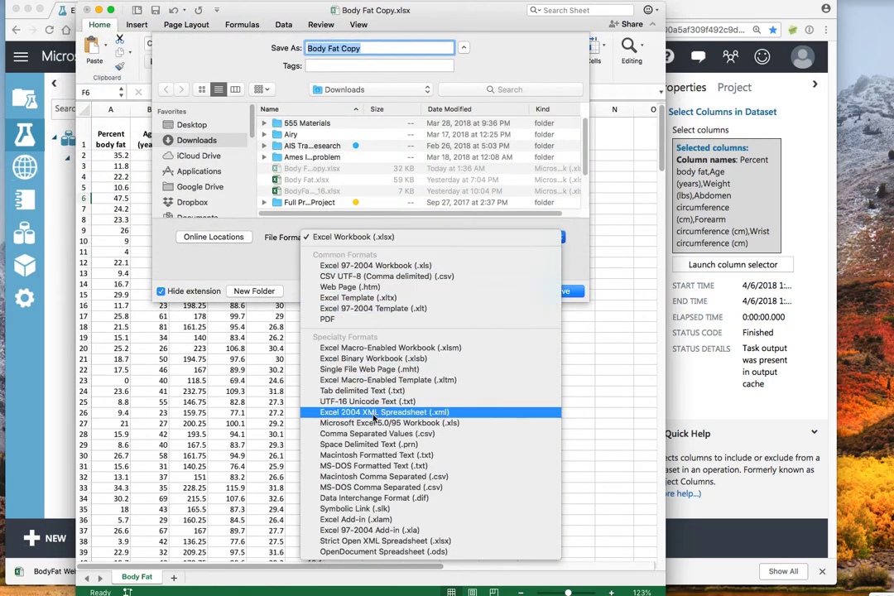
left_click(377, 434)
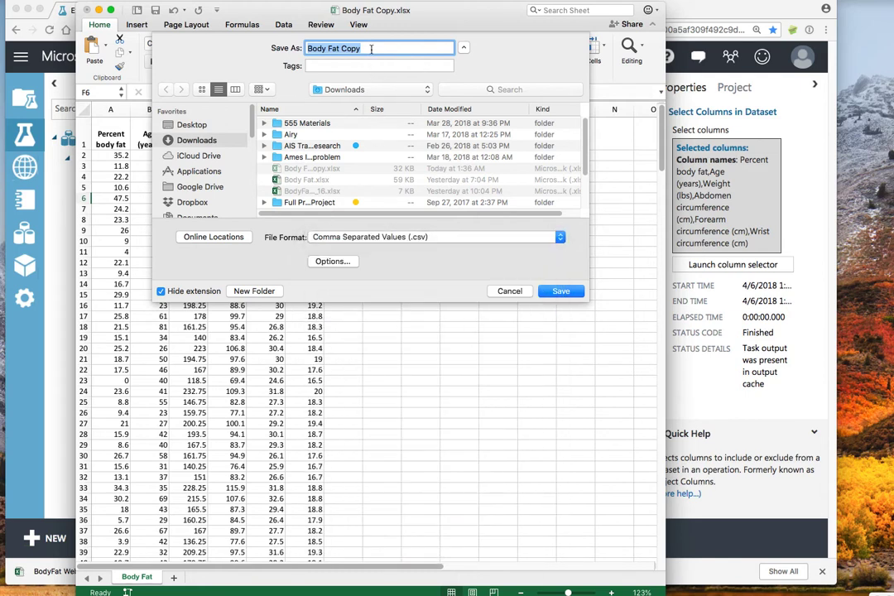
left_click(559, 291)
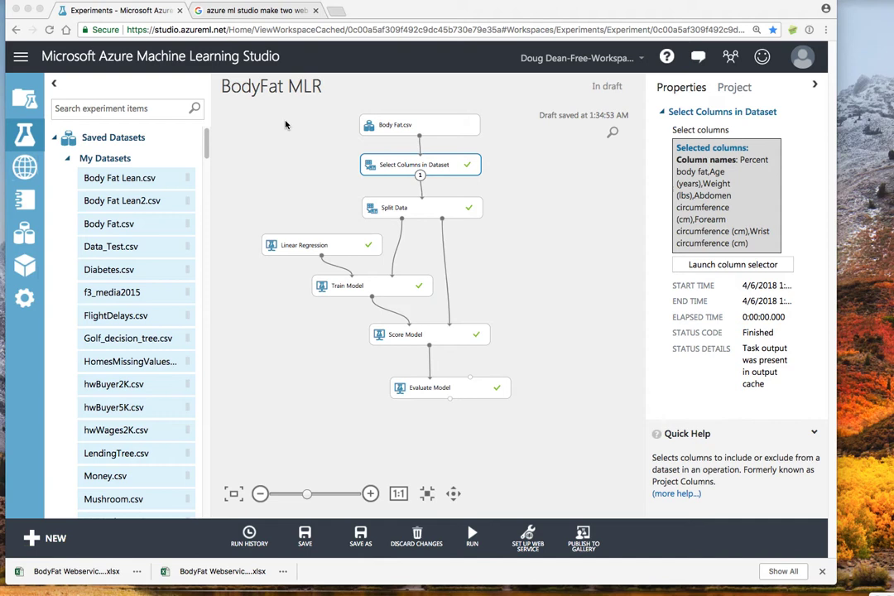
mouse_move(295, 170)
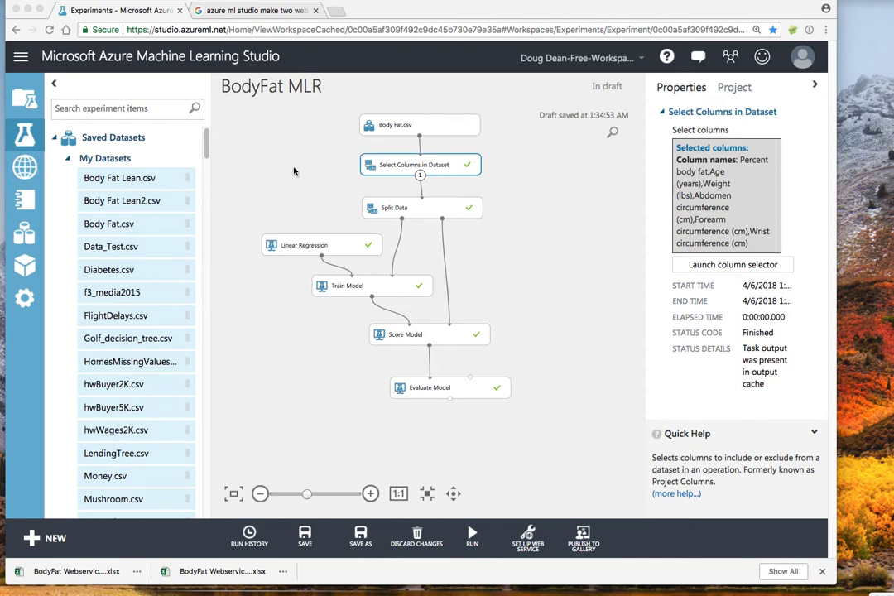
mouse_move(169, 202)
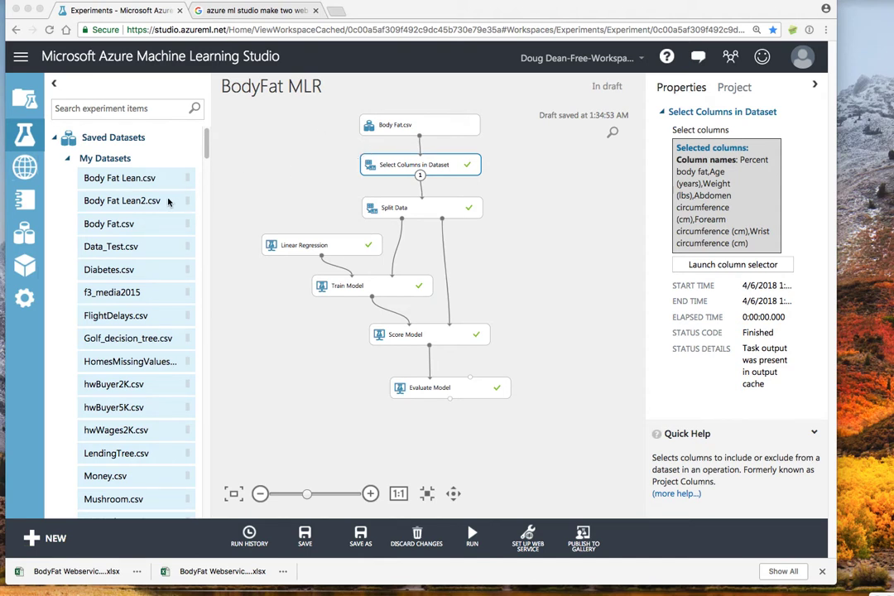
mouse_move(154, 204)
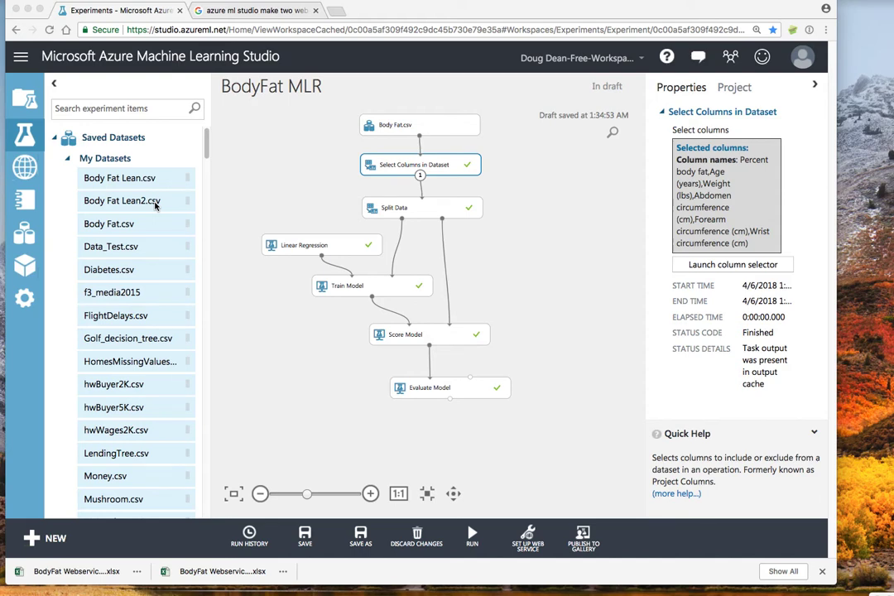
mouse_move(35, 540)
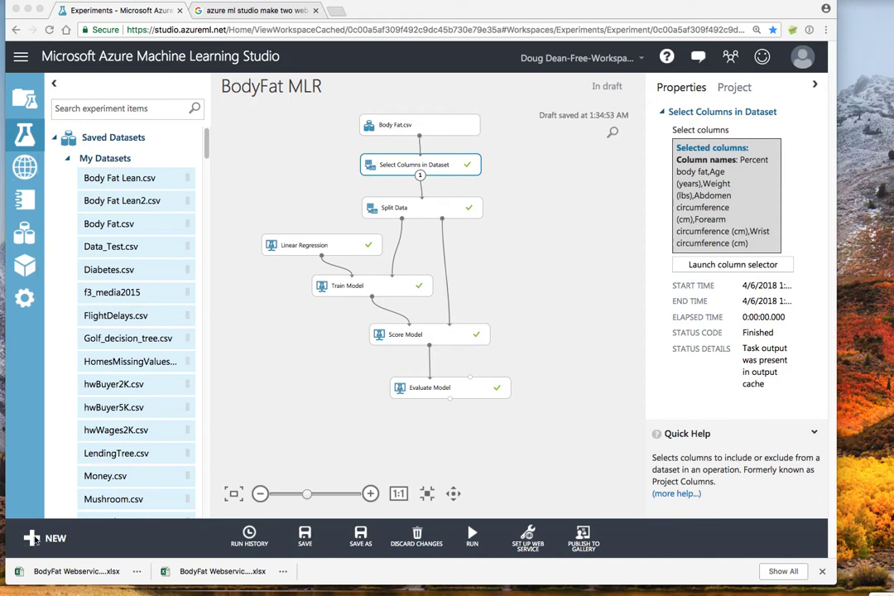
Bring up the New panel listing sample experiment templates and a blank experiment.
left_click(43, 536)
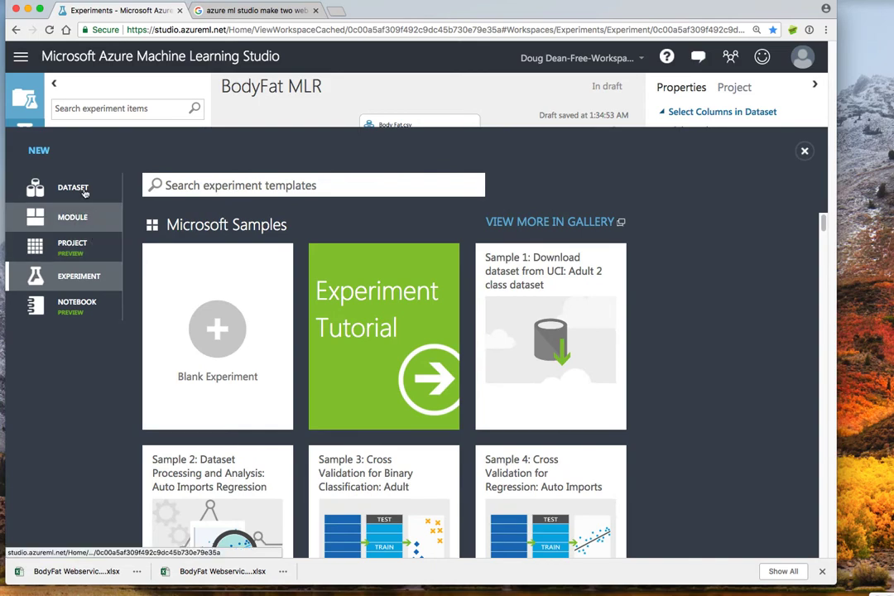
Upload Body Fat Lean2.csv from the computer as a new version of the existing dataset.
left_click(73, 189)
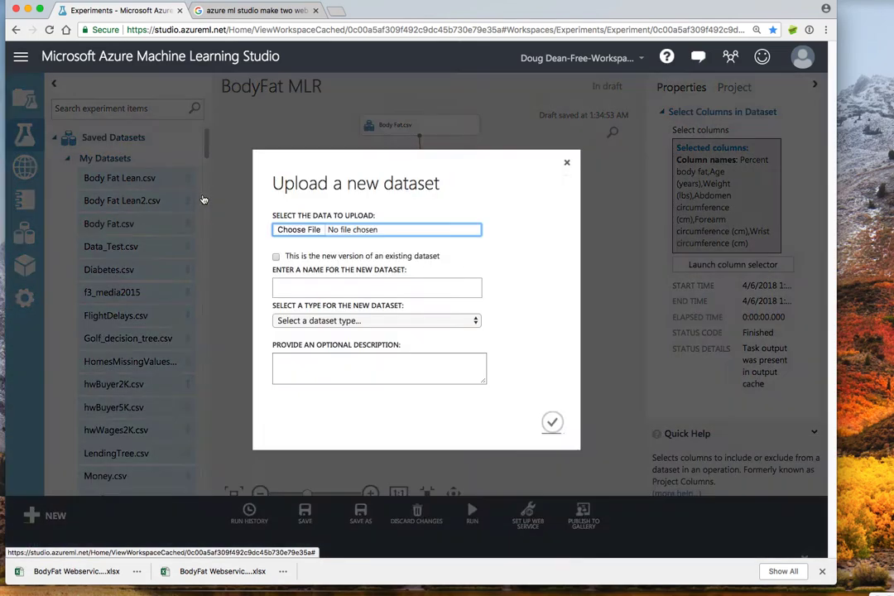
left_click(298, 228)
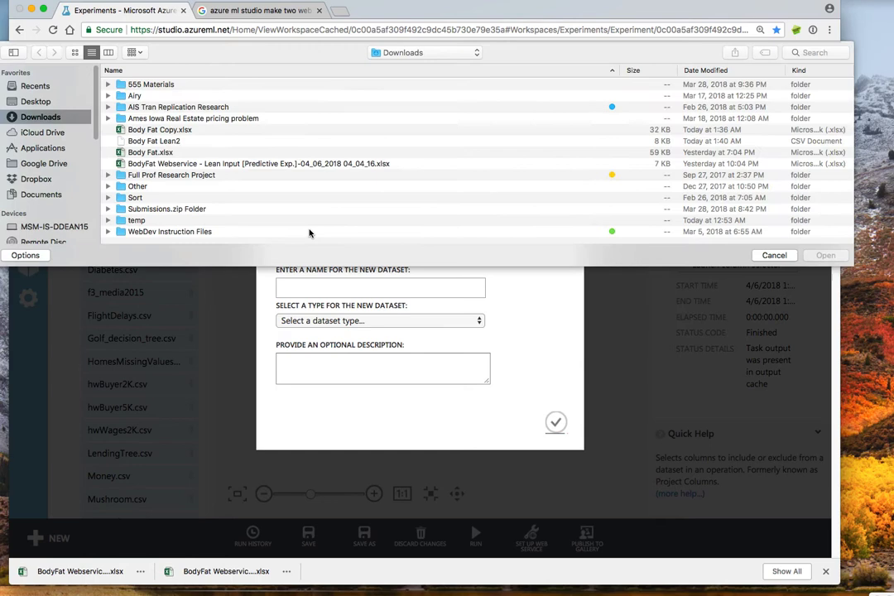
mouse_move(132, 149)
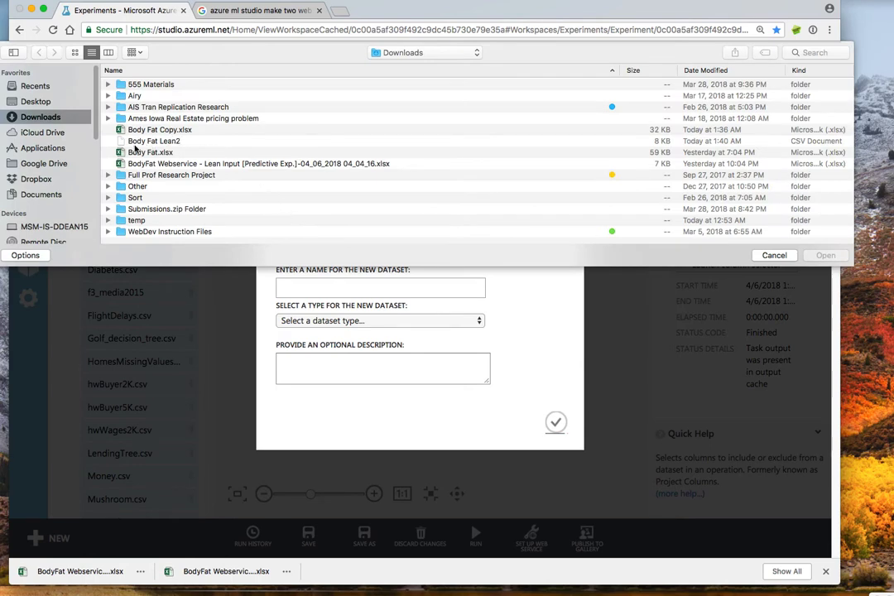
left_click(152, 141)
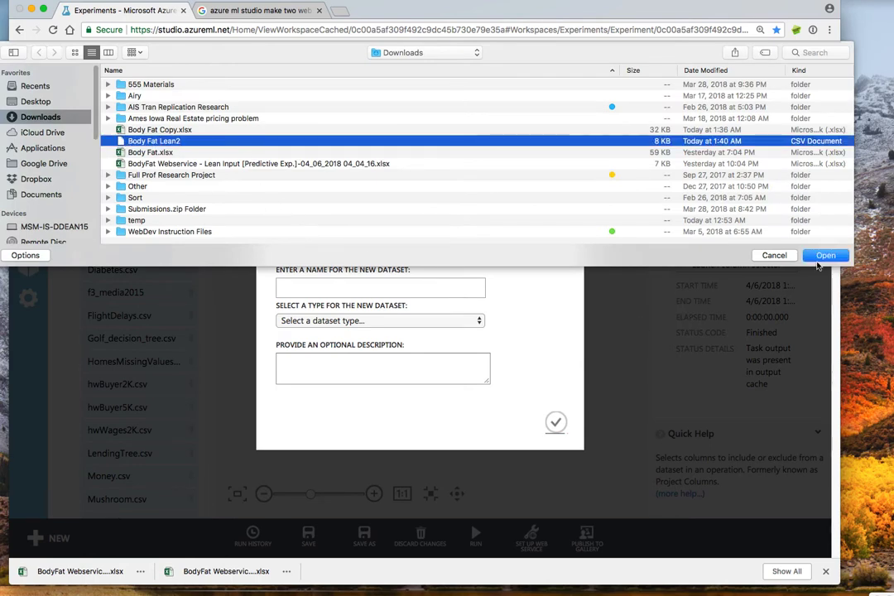
left_click(825, 255)
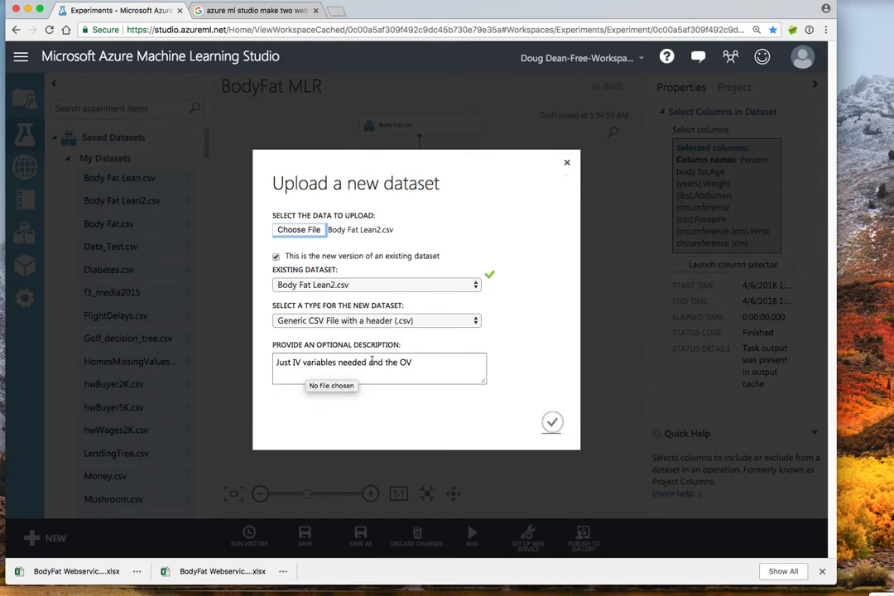
type("and")
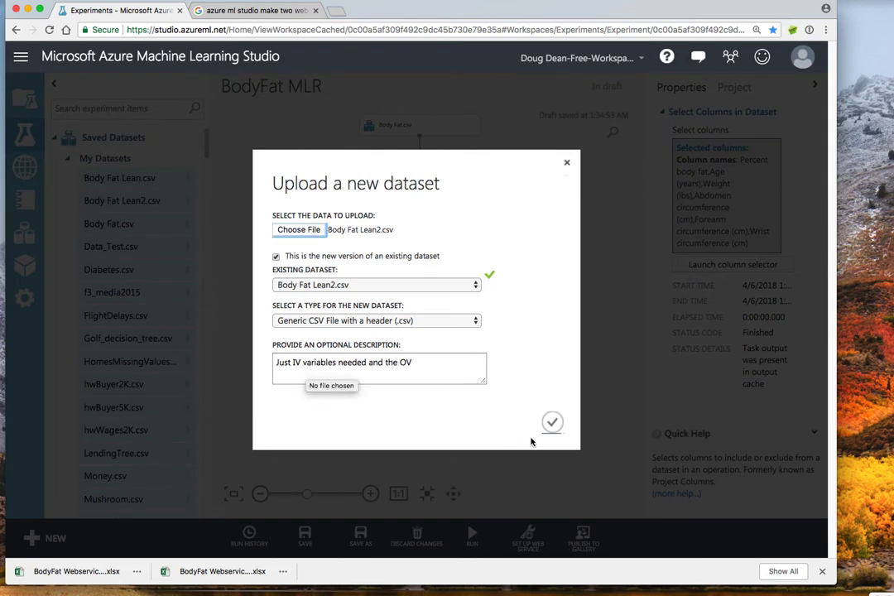
left_click(553, 423)
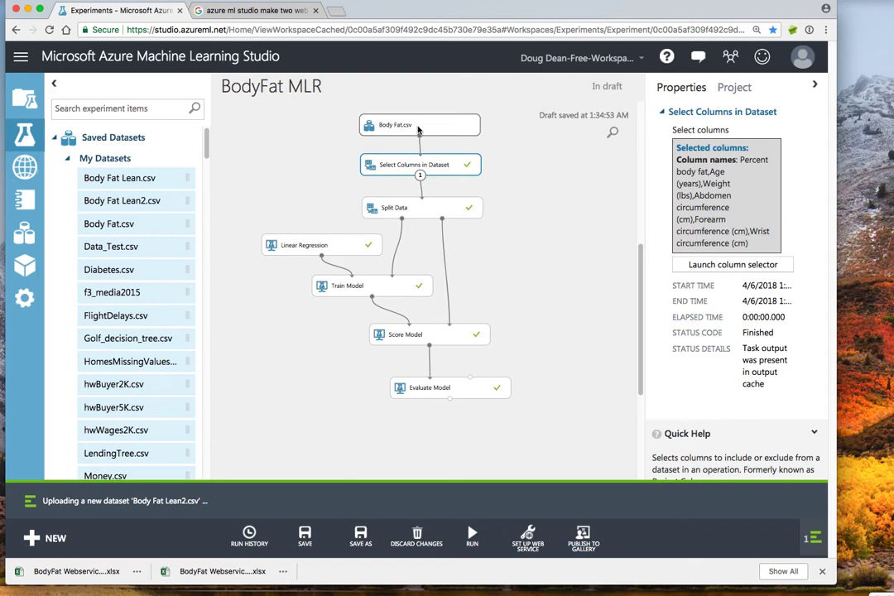
Return to the BodyFat MLR experiment now fed directly by Body Fat Lean2.csv.
left_click(420, 125)
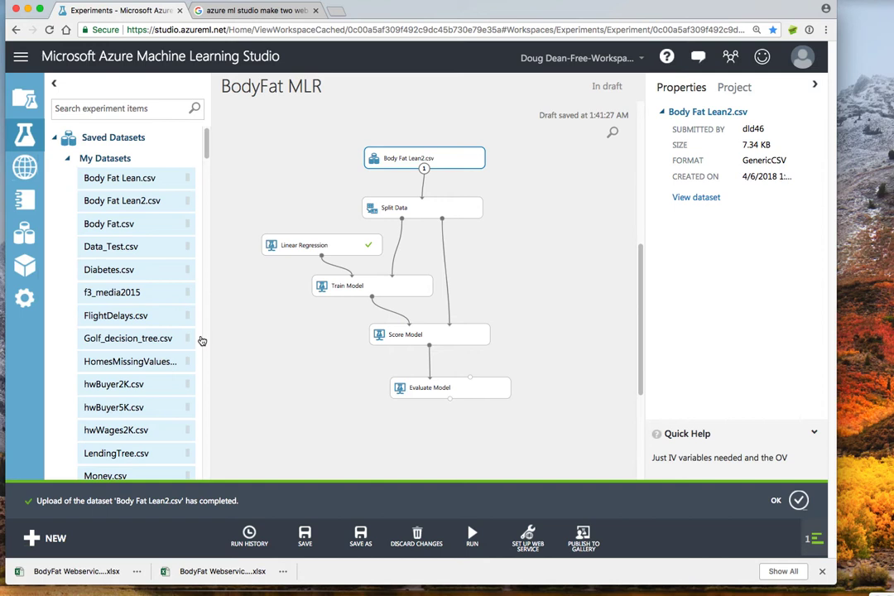
mouse_move(472, 536)
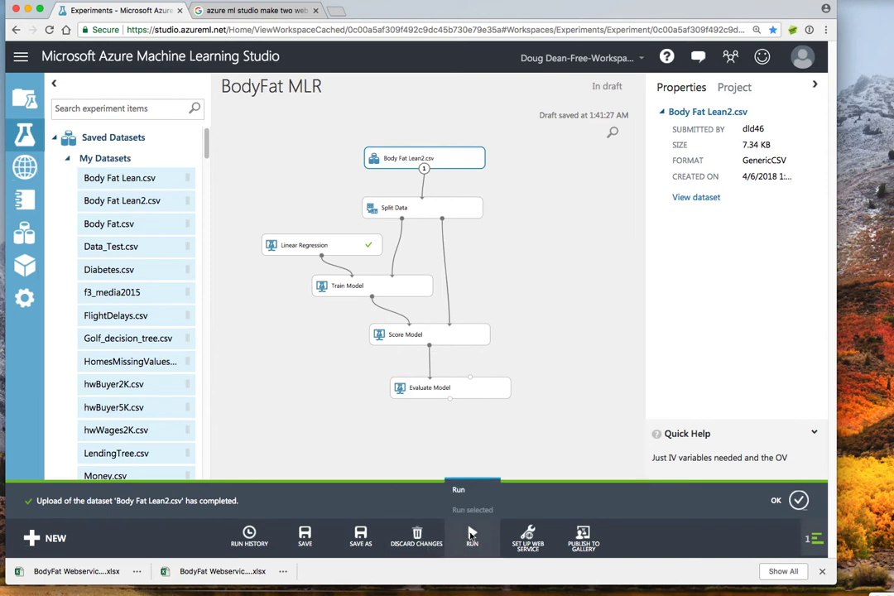
Run BodyFat MLR and review the Evaluate Model results showing R² of 0.702.
left_click(472, 536)
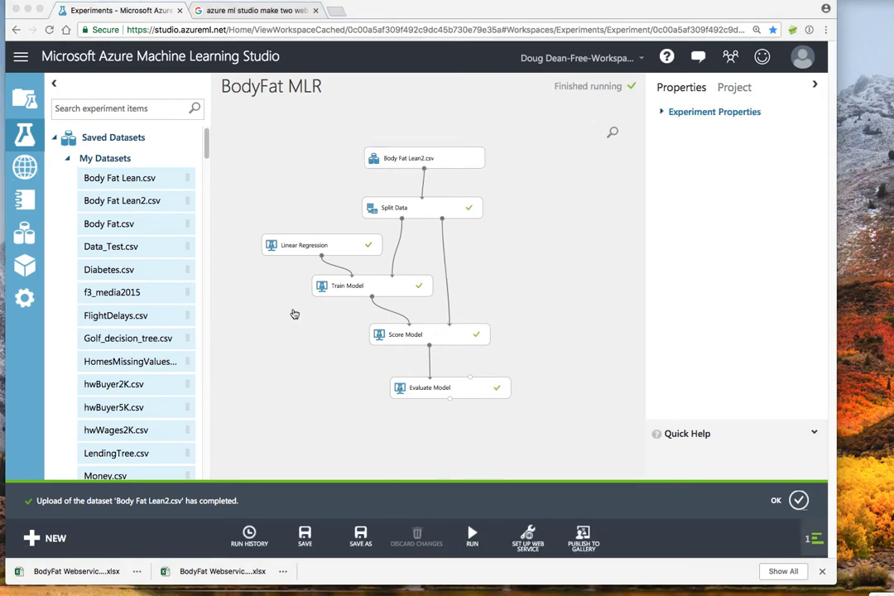
mouse_move(460, 391)
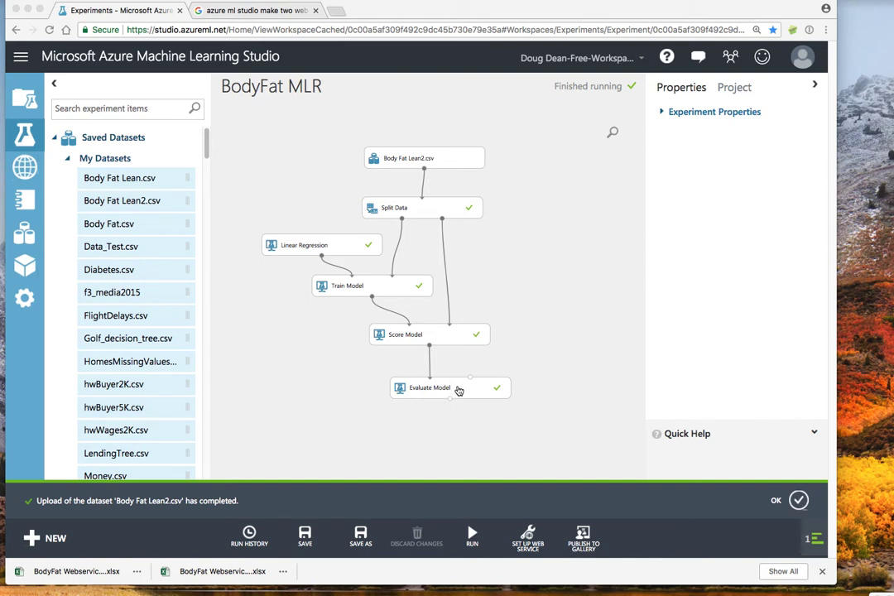
right_click(424, 387)
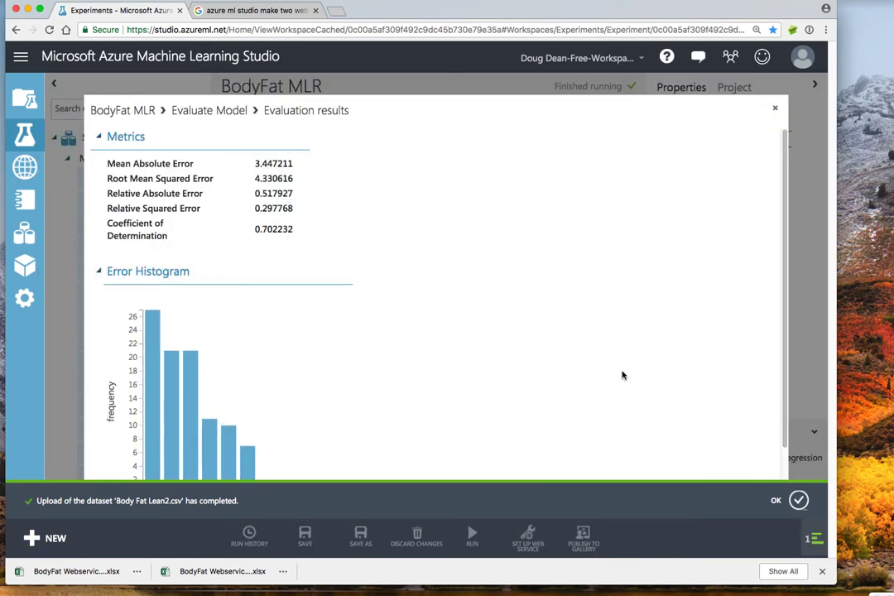
mouse_move(245, 162)
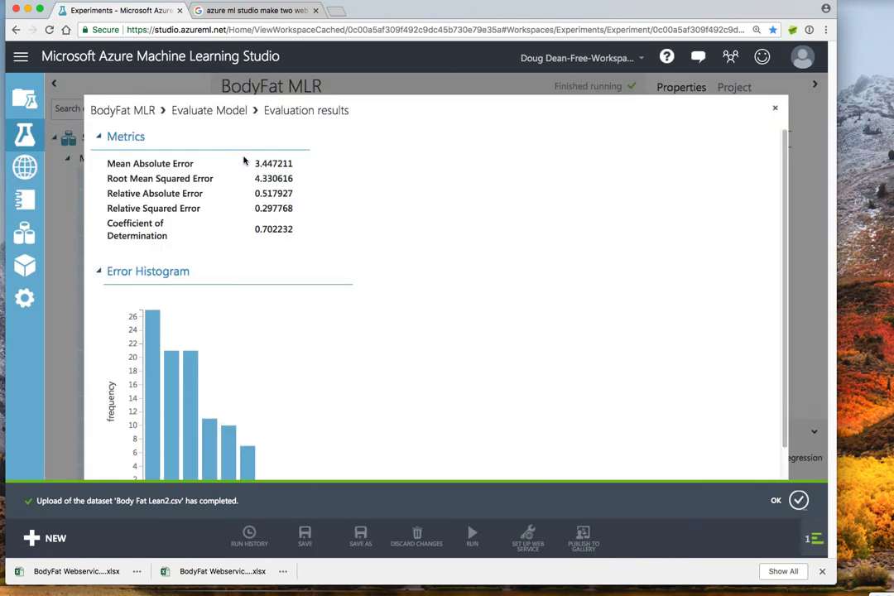
mouse_move(232, 327)
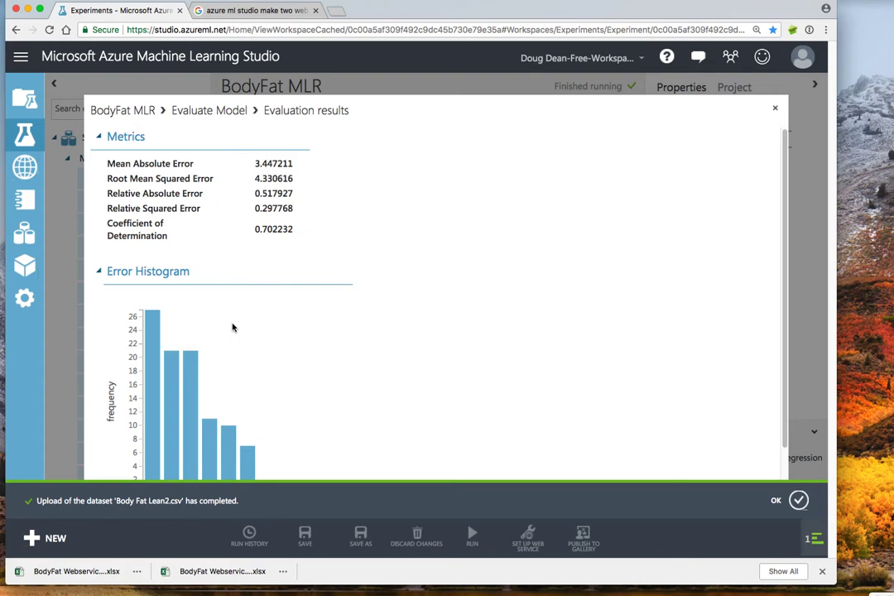
left_click(775, 108)
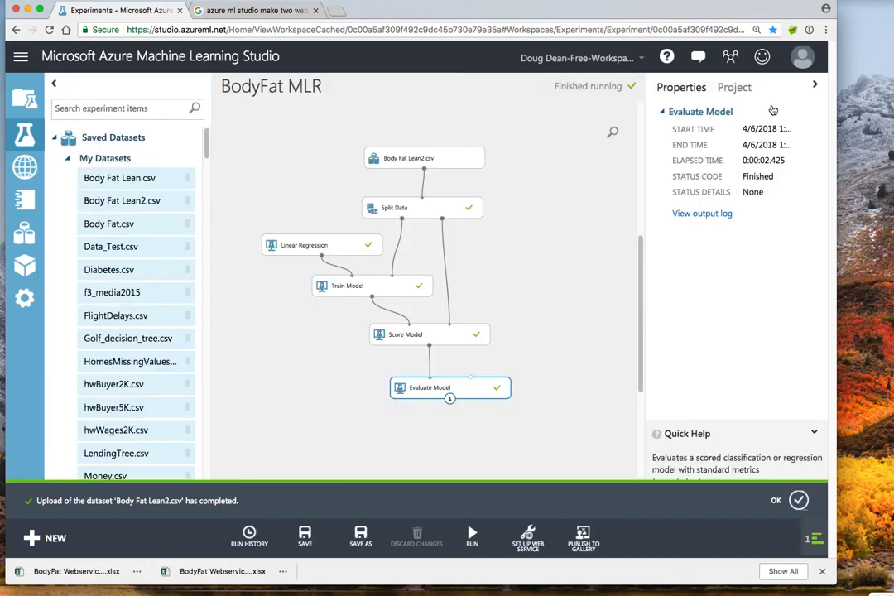
right_click(428, 335)
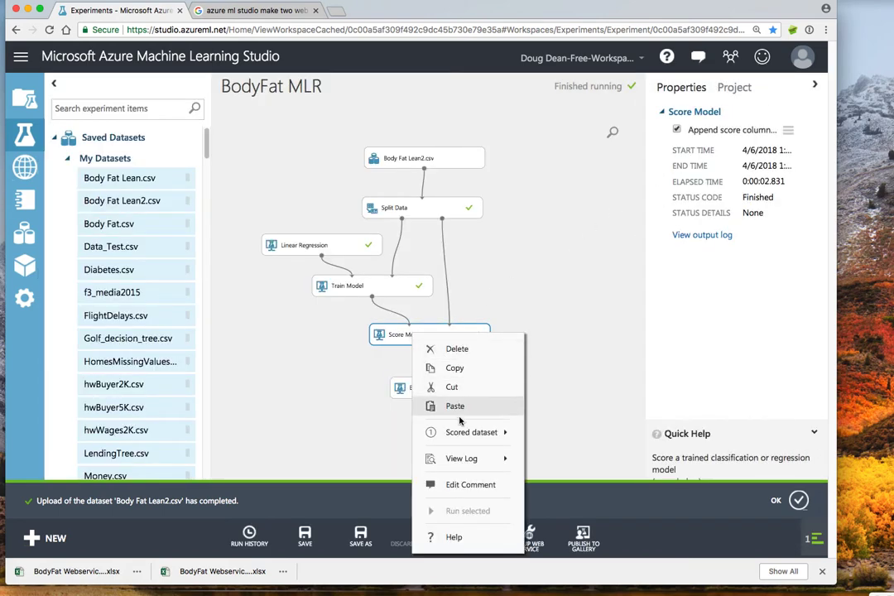
left_click(567, 379)
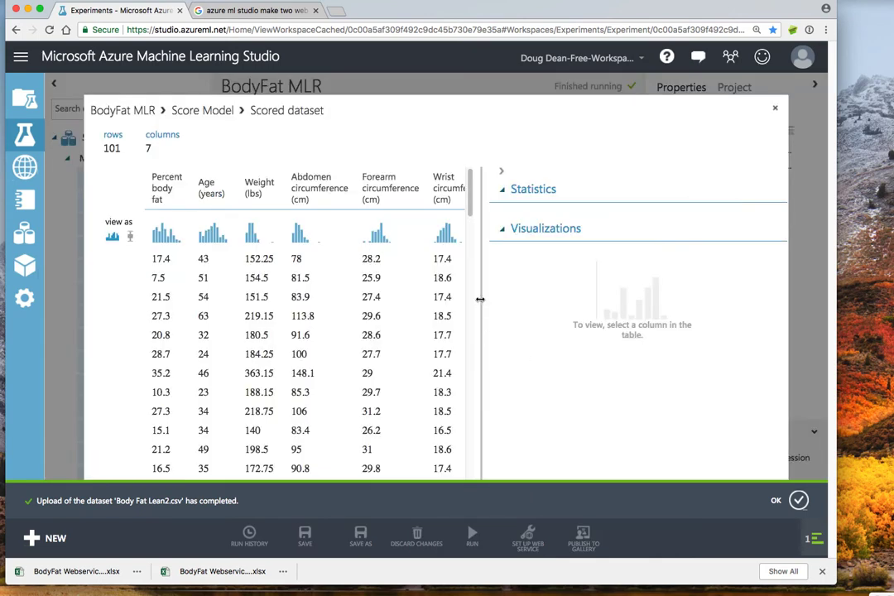
mouse_move(149, 194)
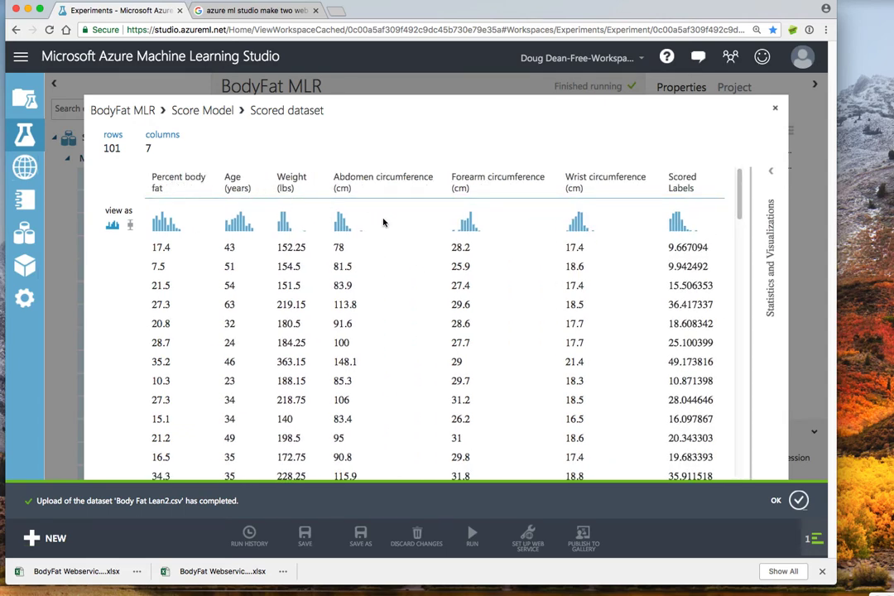
mouse_move(686, 282)
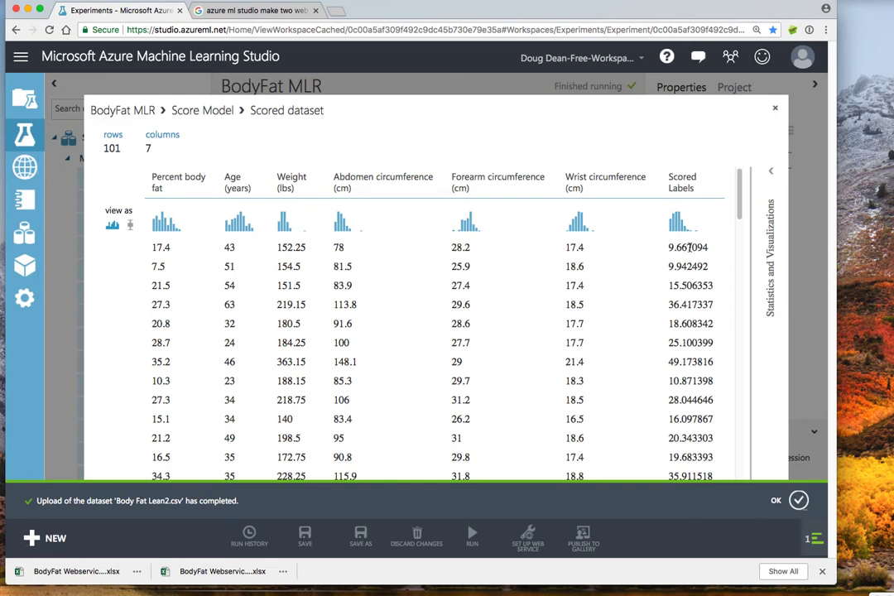
mouse_move(692, 242)
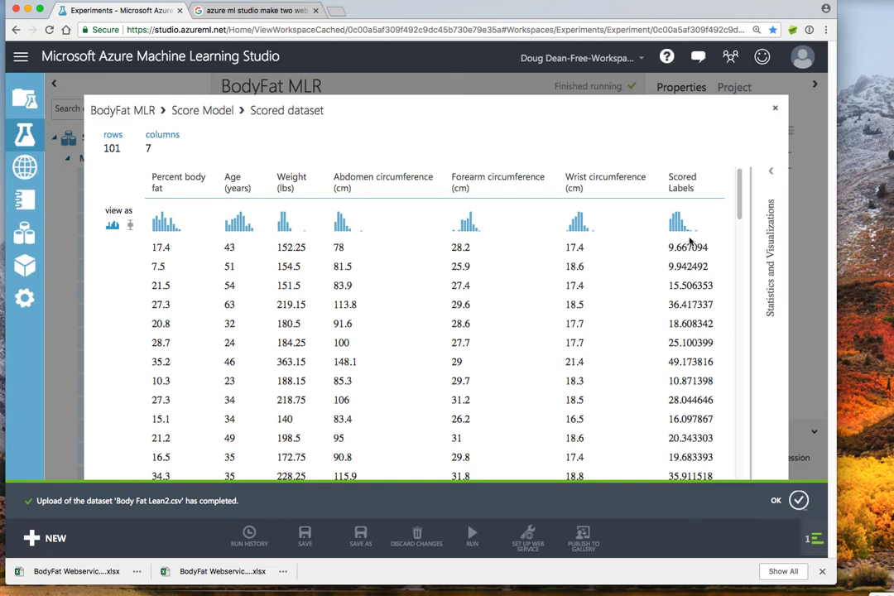
mouse_move(794, 76)
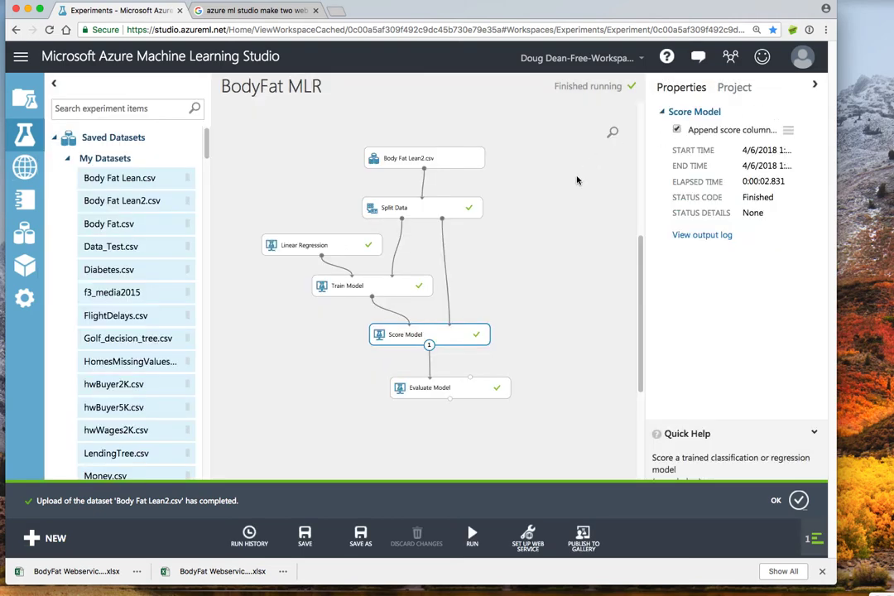
left_click(526, 537)
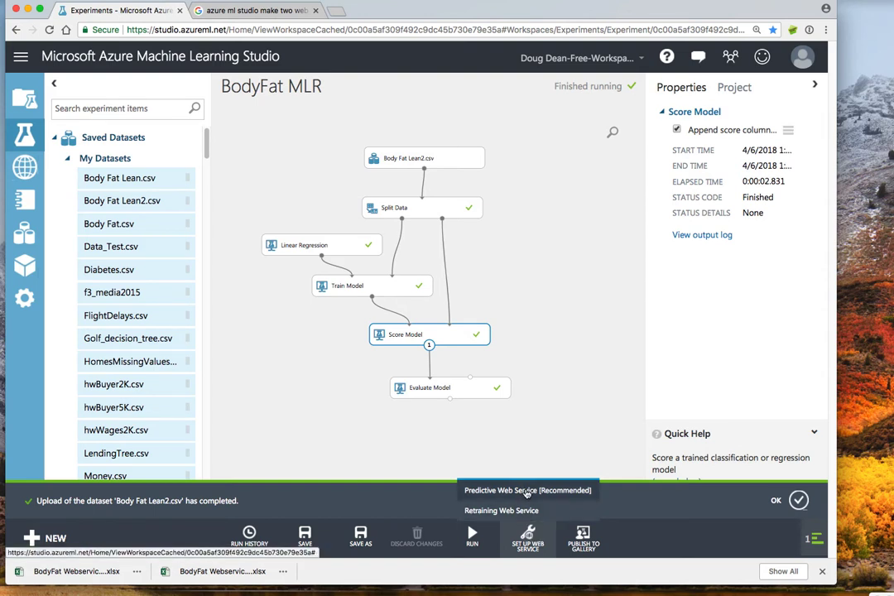
Create the BodyFat MLR [Predictive Exp.] via Predictive Web Service and dismiss the notifications.
left_click(526, 490)
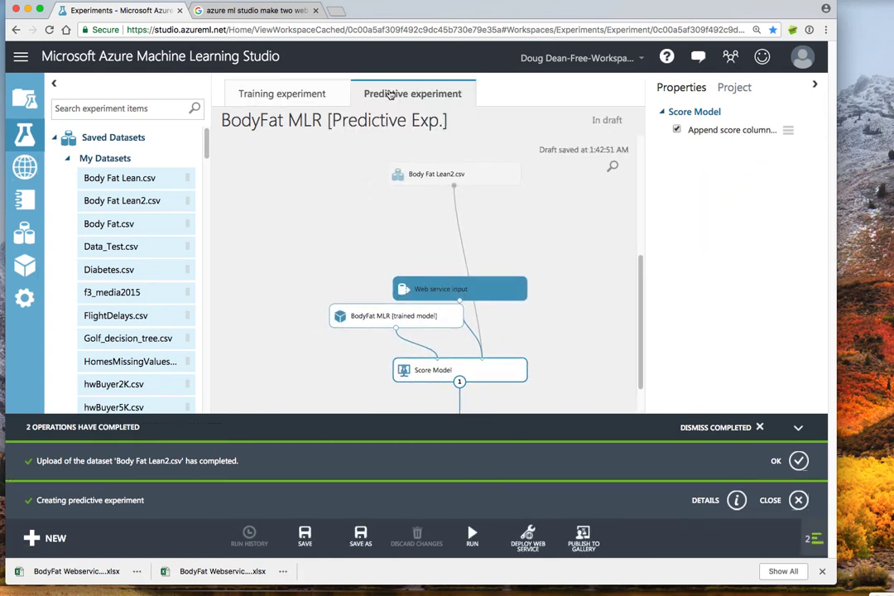
mouse_move(282, 93)
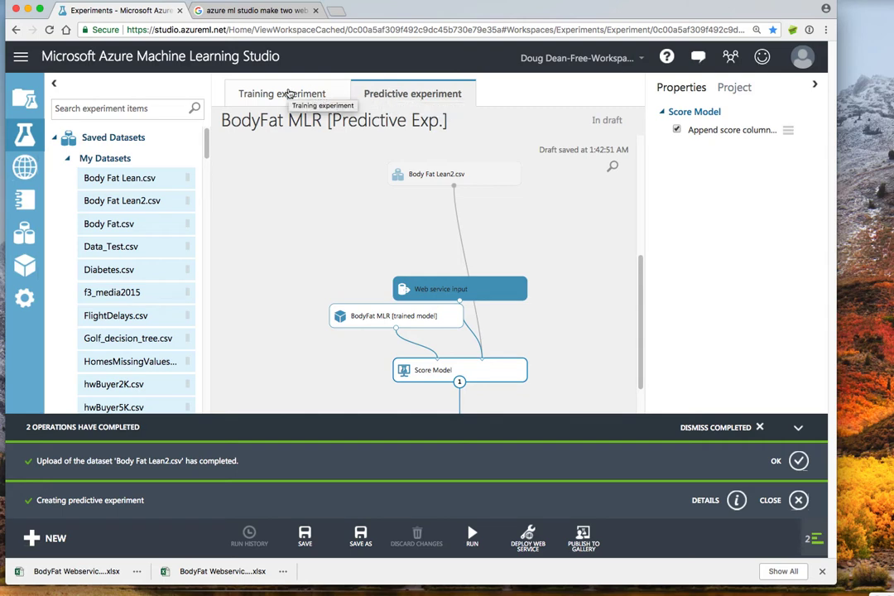
mouse_move(285, 92)
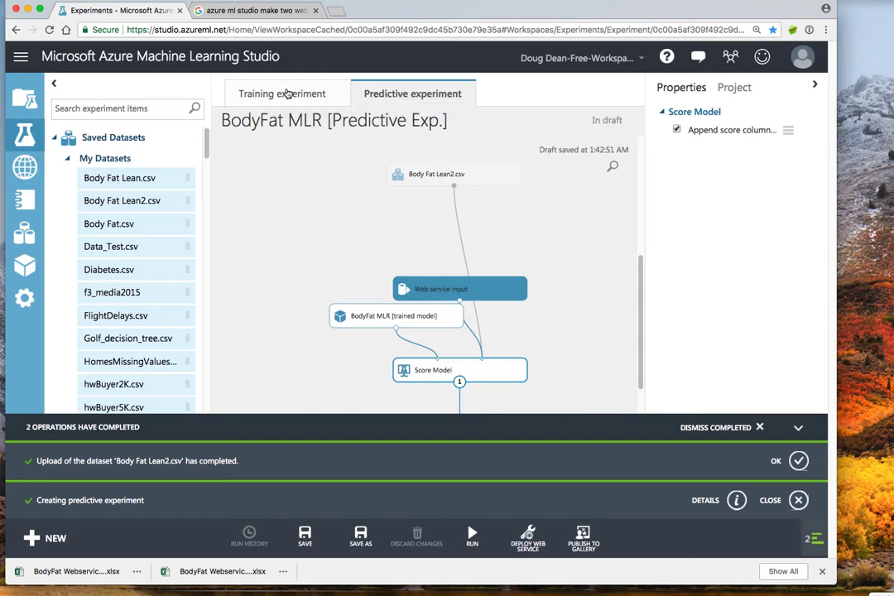
left_click(285, 93)
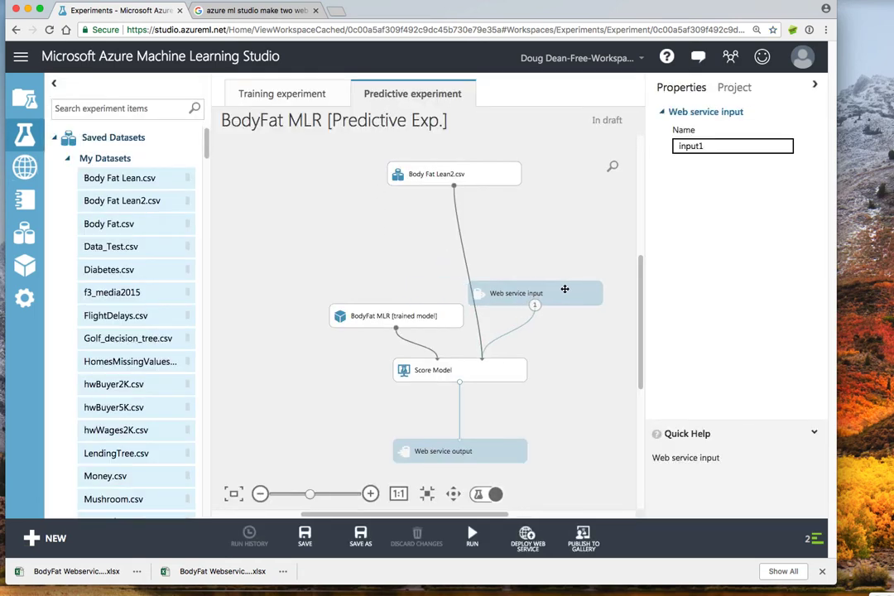
Tidy the web service input and output modules around Score Model and save the draft.
left_click(429, 249)
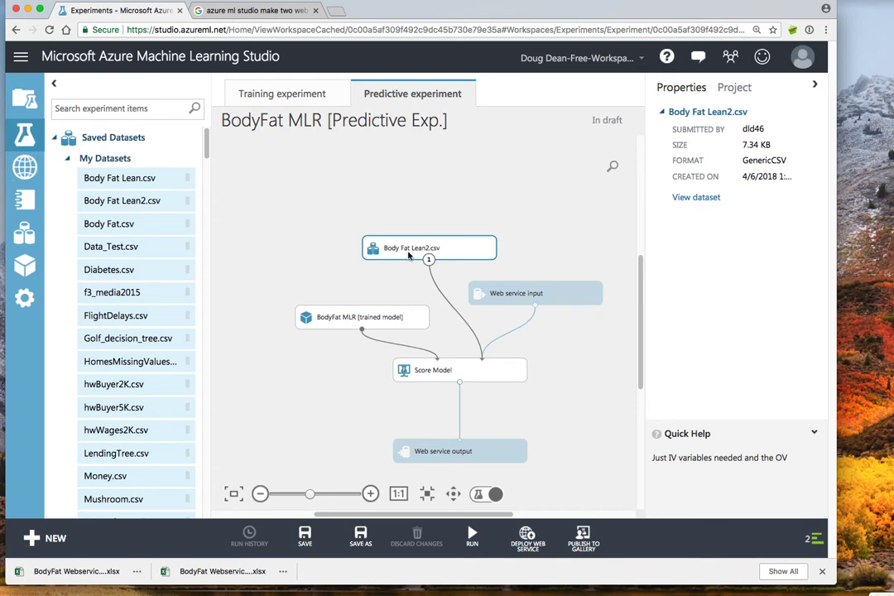
left_click(305, 537)
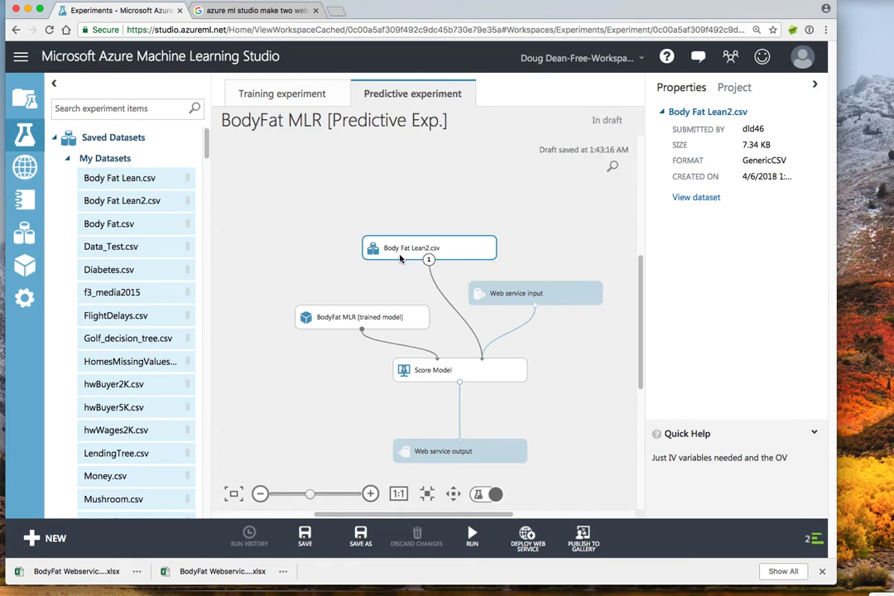
left_click(536, 293)
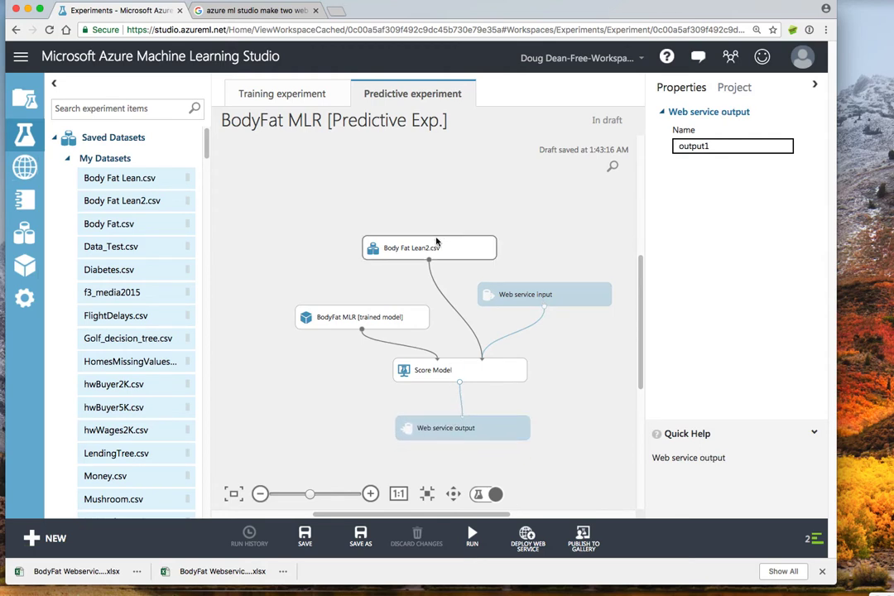
mouse_move(428, 249)
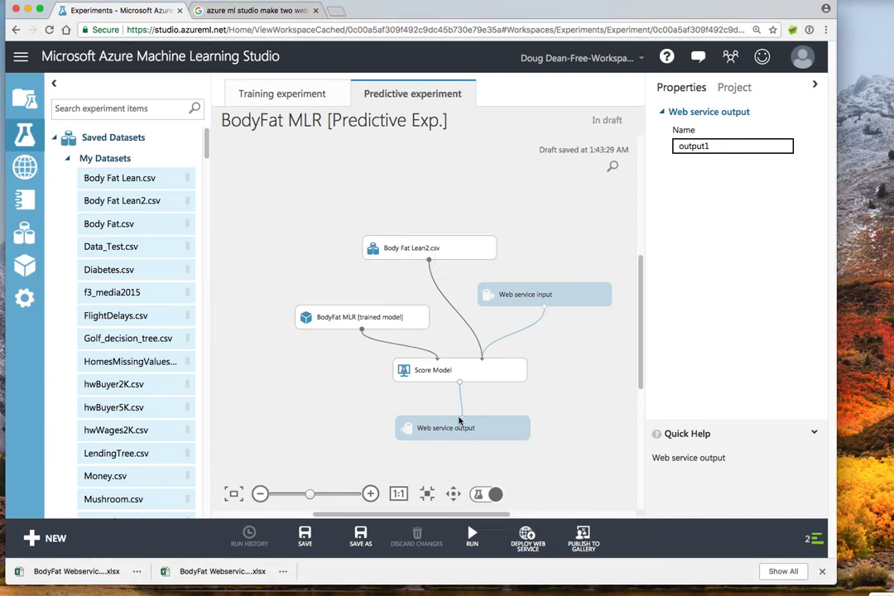
mouse_move(483, 229)
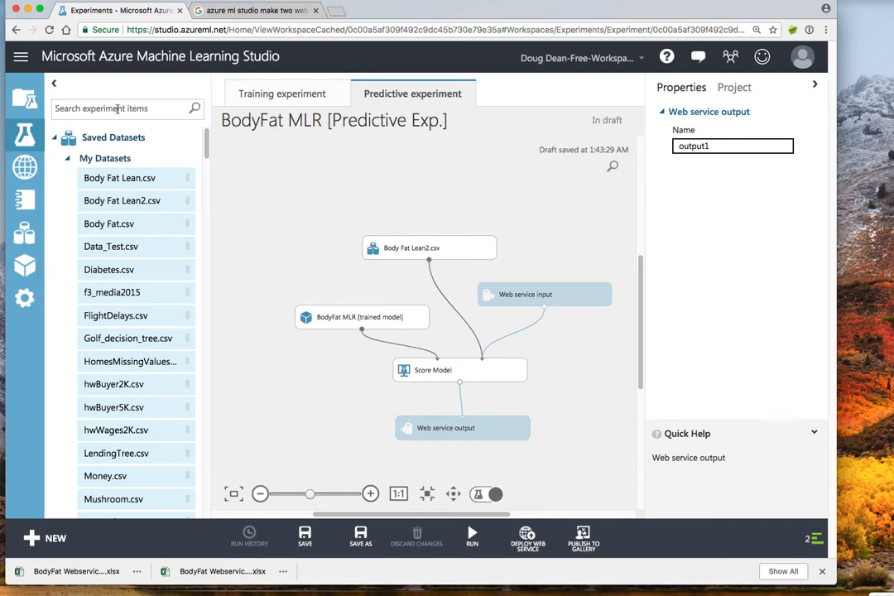
Add a Select Columns in Dataset module below Score Model, found by searching 'select columns'.
type("select columns")
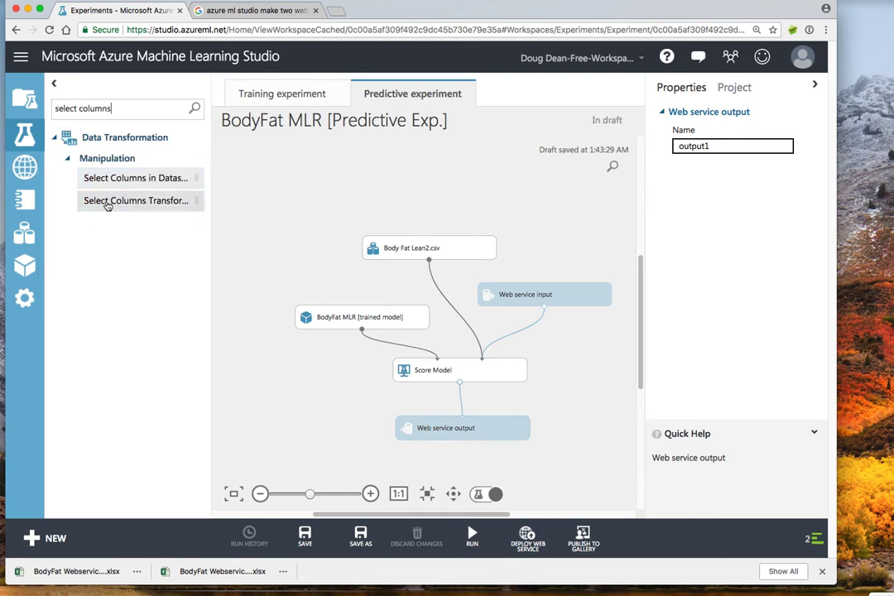
left_click_drag(136, 177, 328, 412)
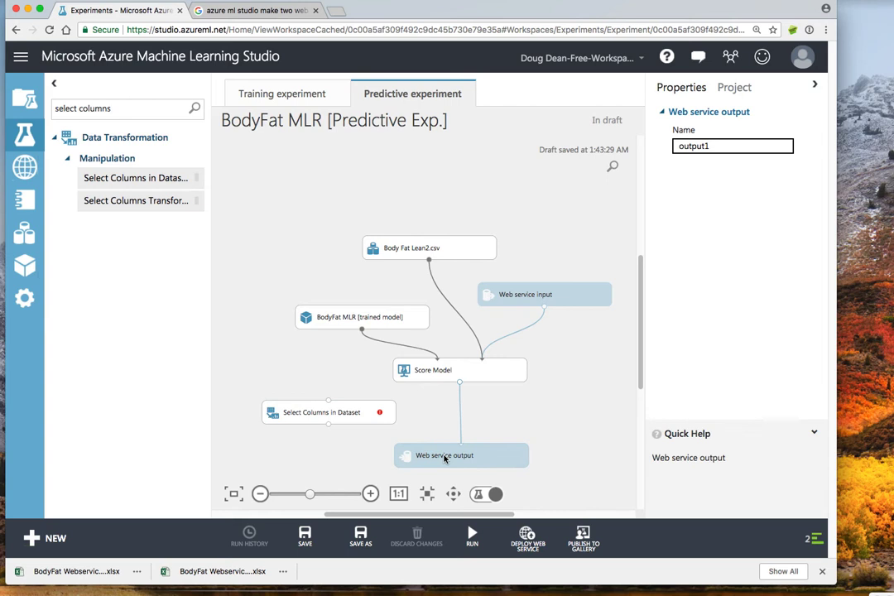
left_click(460, 414)
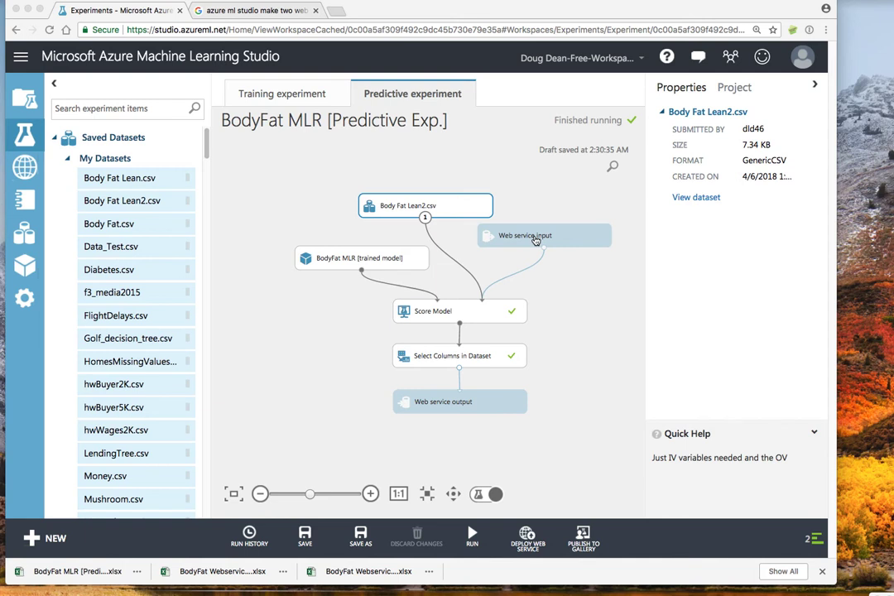
mouse_move(545, 240)
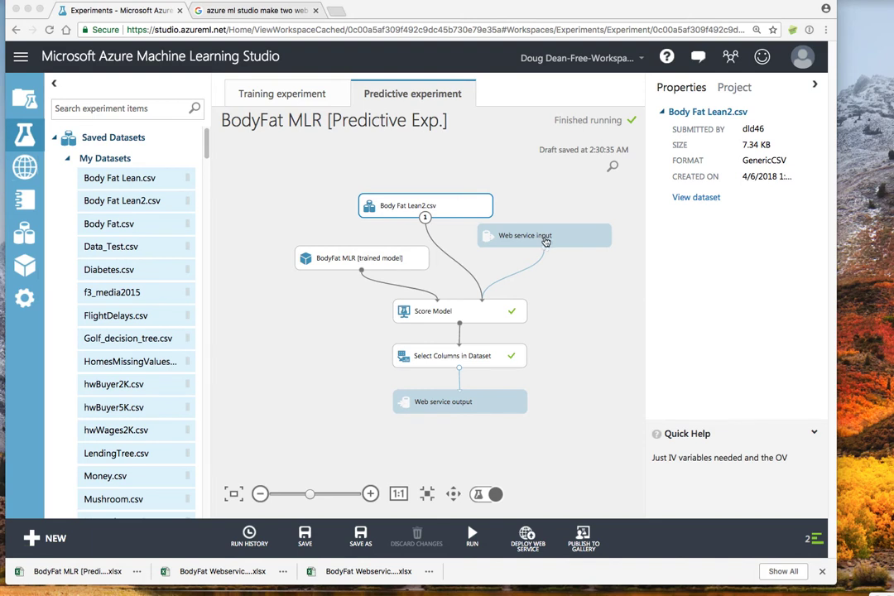
mouse_move(477, 308)
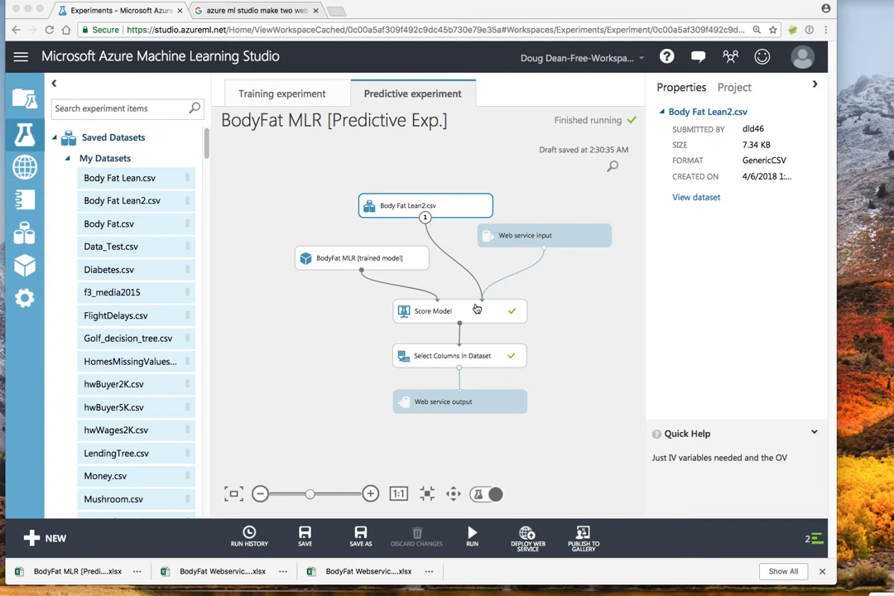
mouse_move(410, 280)
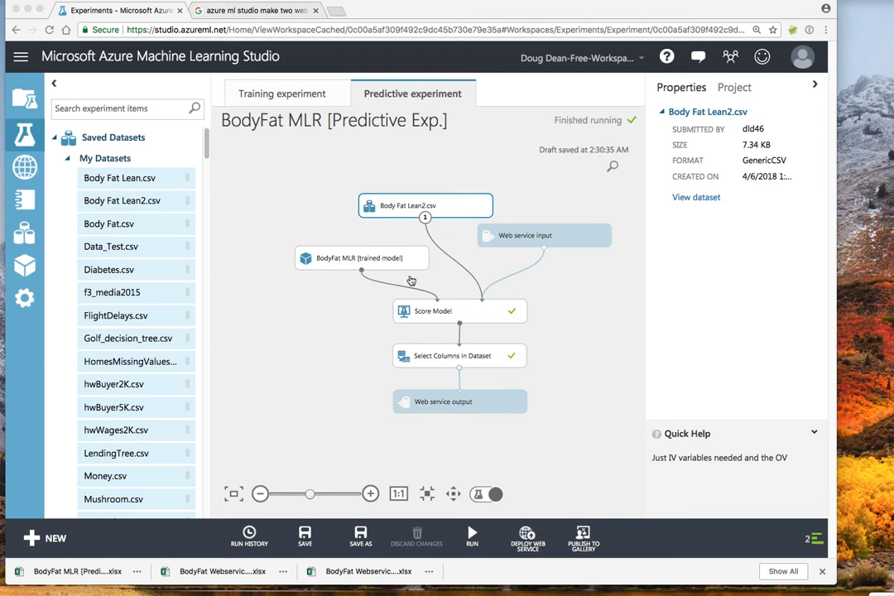
mouse_move(454, 315)
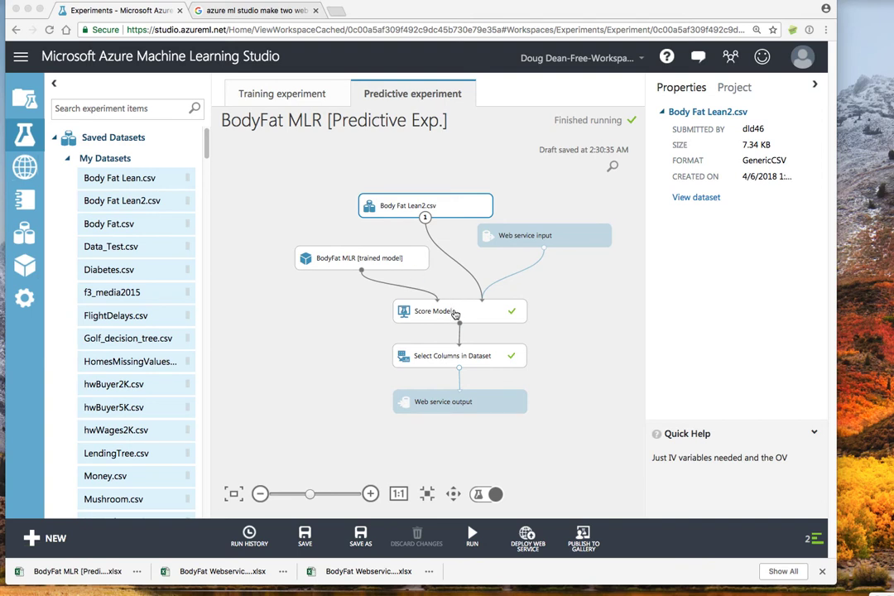
mouse_move(457, 322)
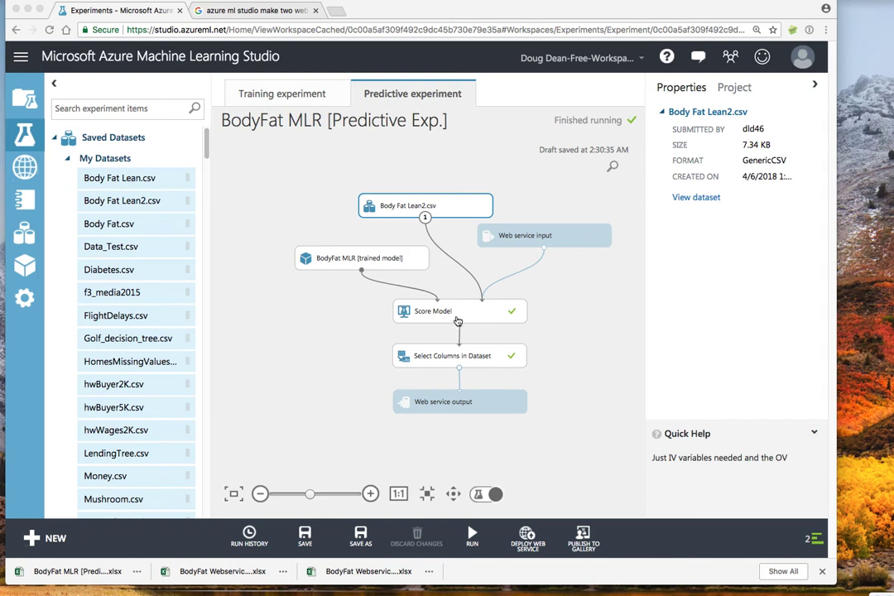
mouse_move(465, 361)
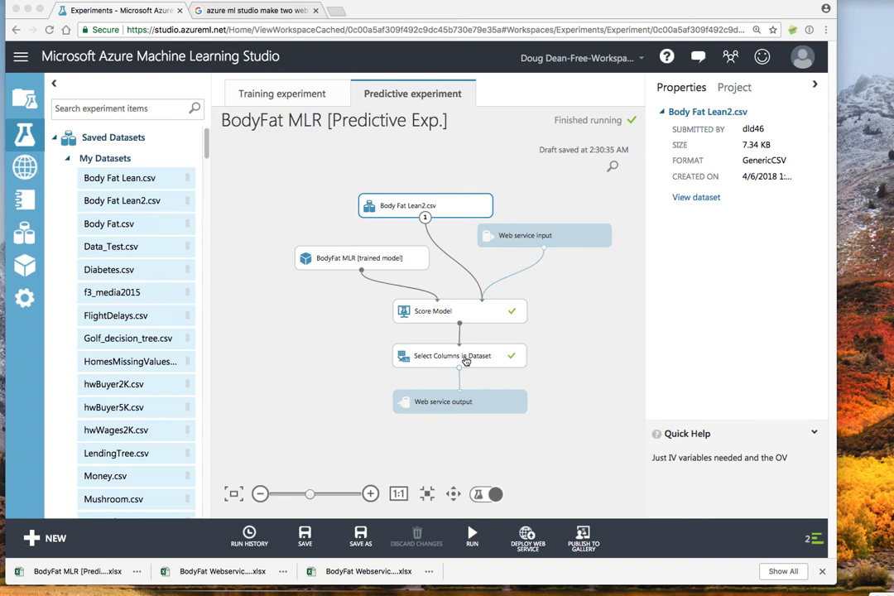
mouse_move(554, 247)
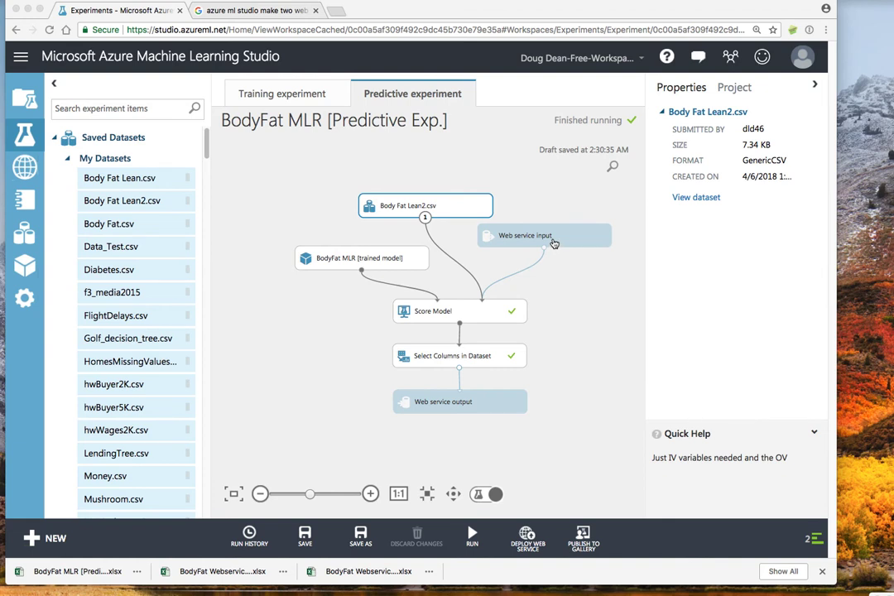
mouse_move(549, 240)
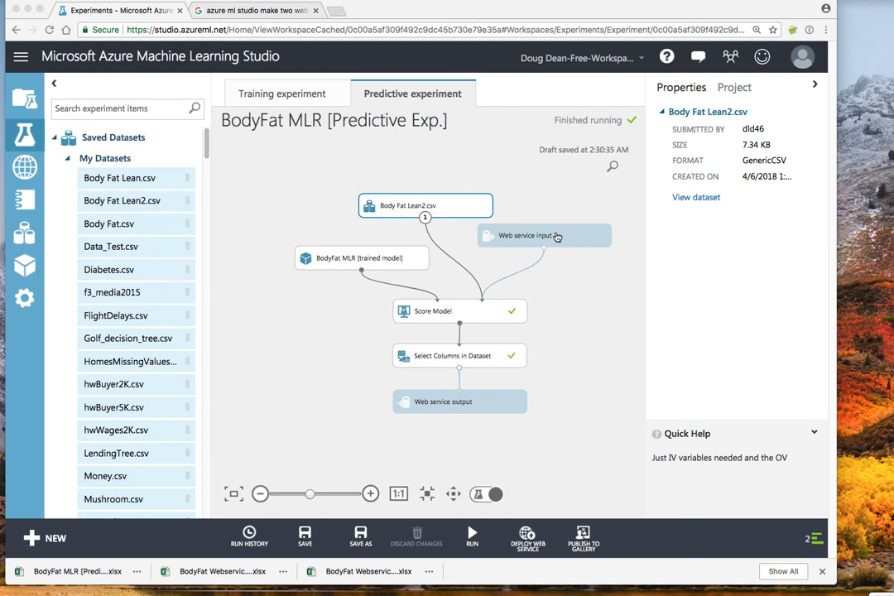
mouse_move(533, 286)
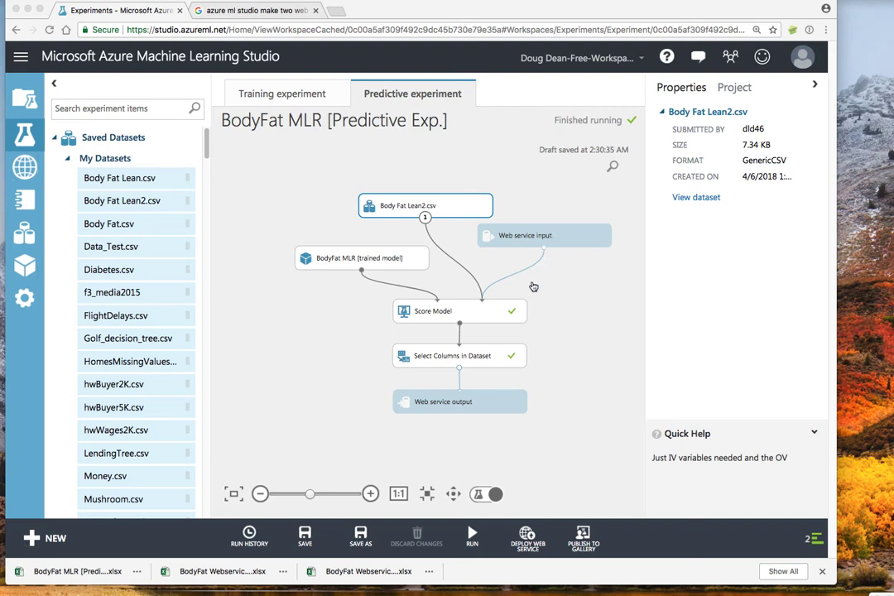
mouse_move(472, 406)
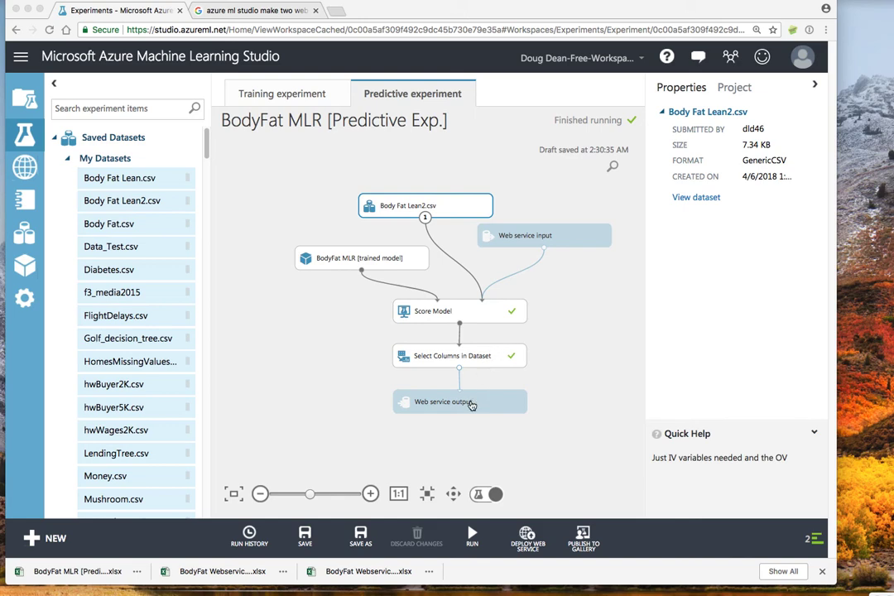
Keep only Scored Labels in Select Columns in Dataset and rerun the predictive experiment.
left_click(460, 402)
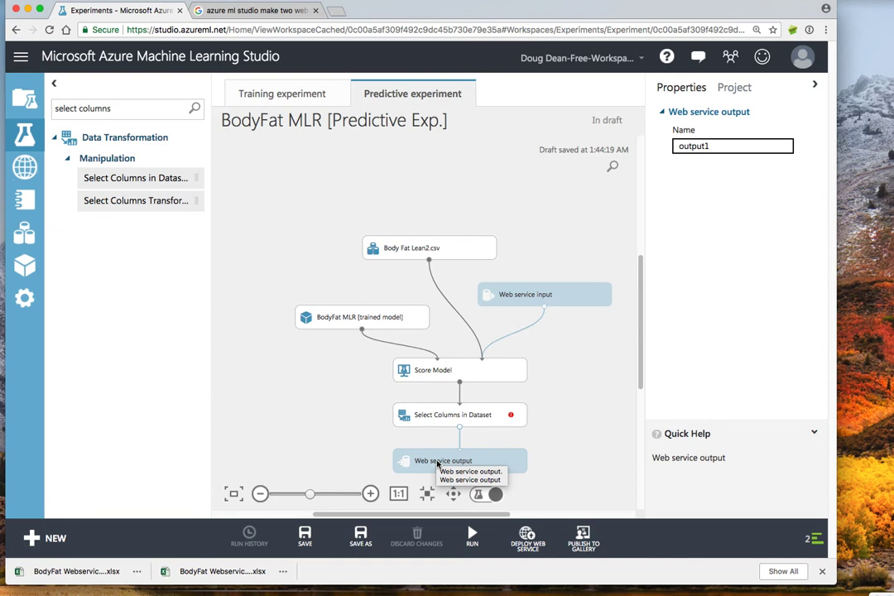
mouse_move(454, 417)
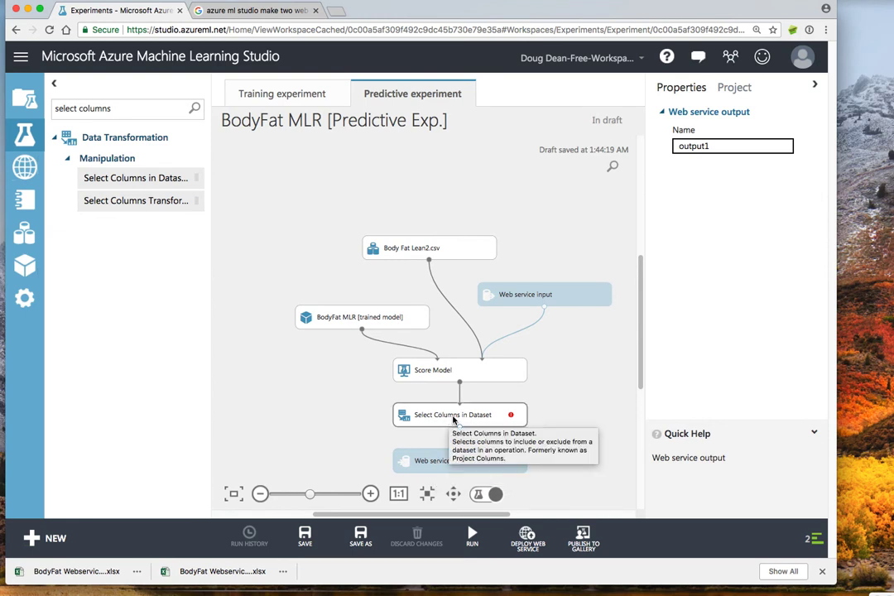
mouse_move(500, 421)
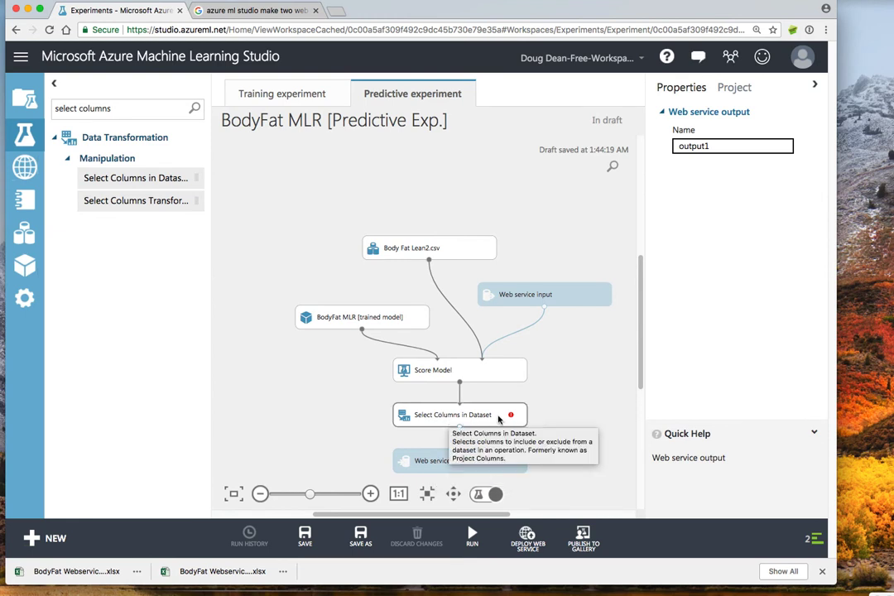
left_click(460, 414)
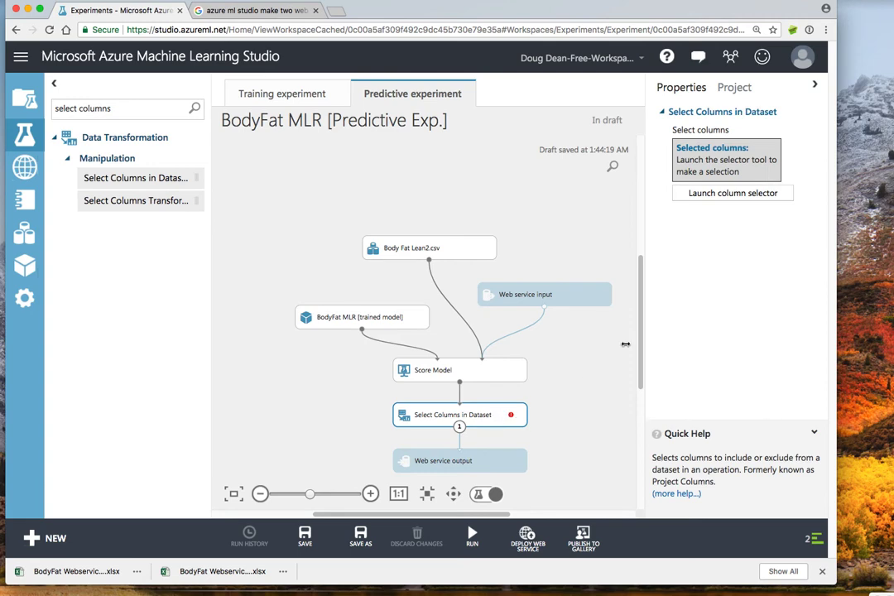
left_click(731, 192)
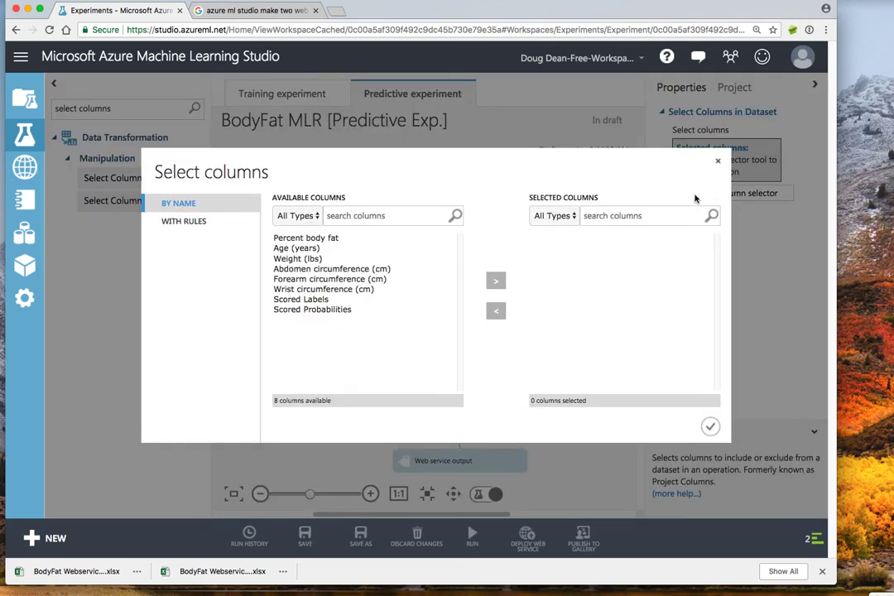
mouse_move(324, 316)
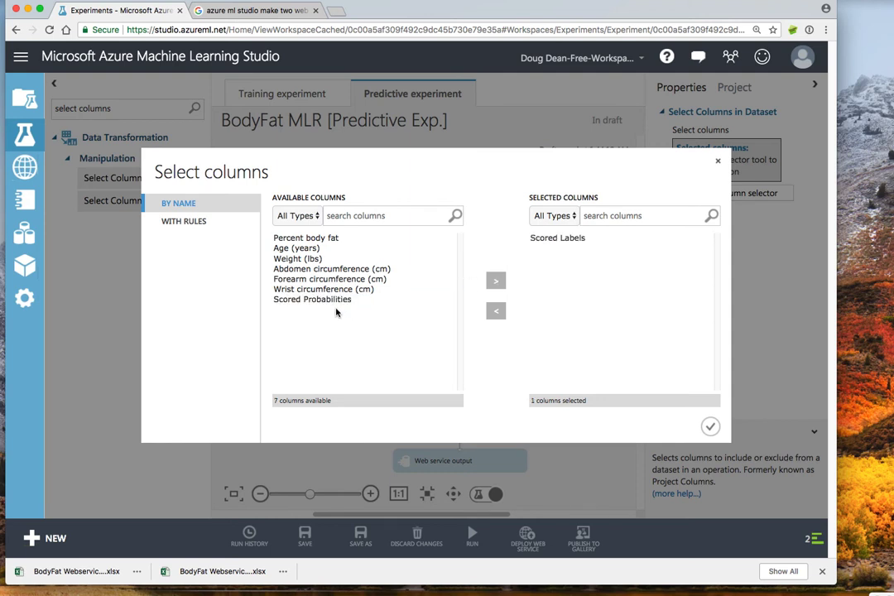
mouse_move(570, 255)
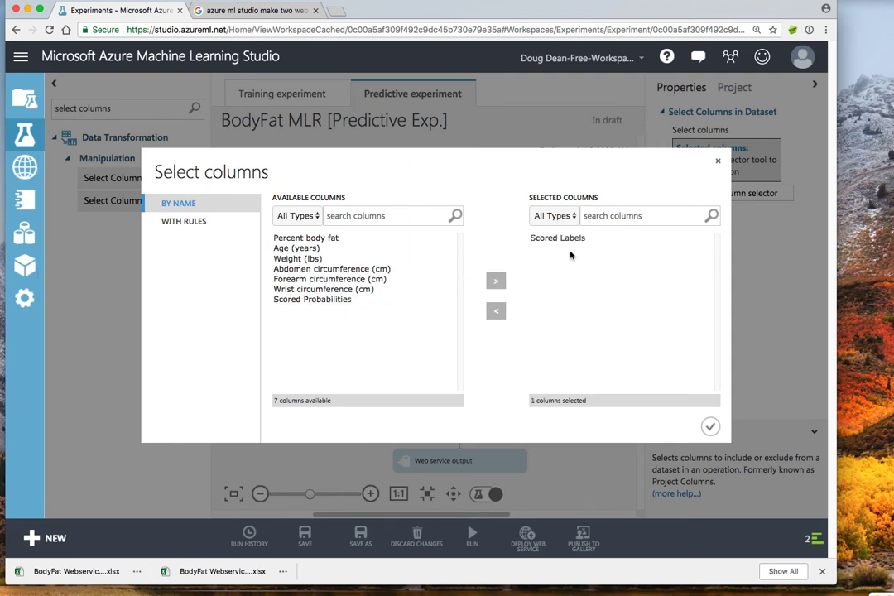
mouse_move(525, 252)
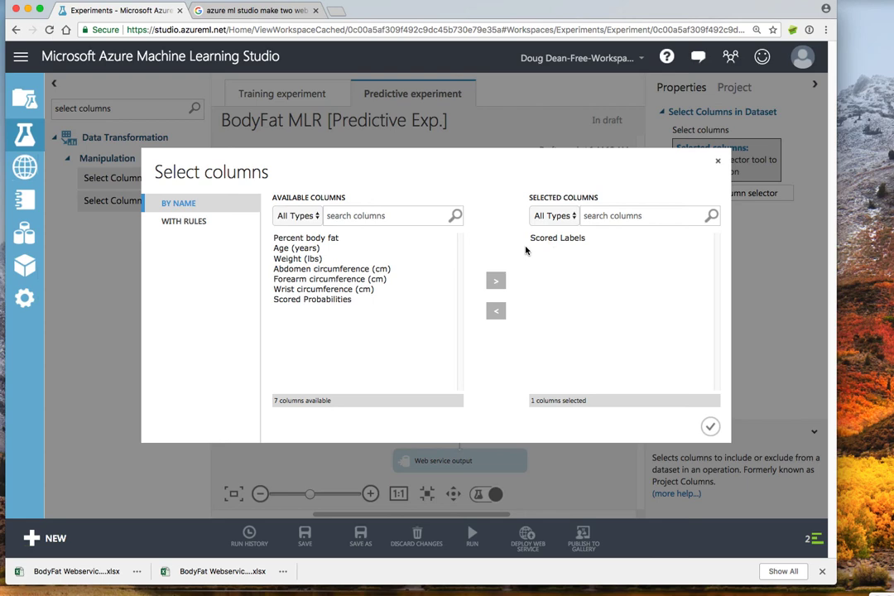
left_click(711, 425)
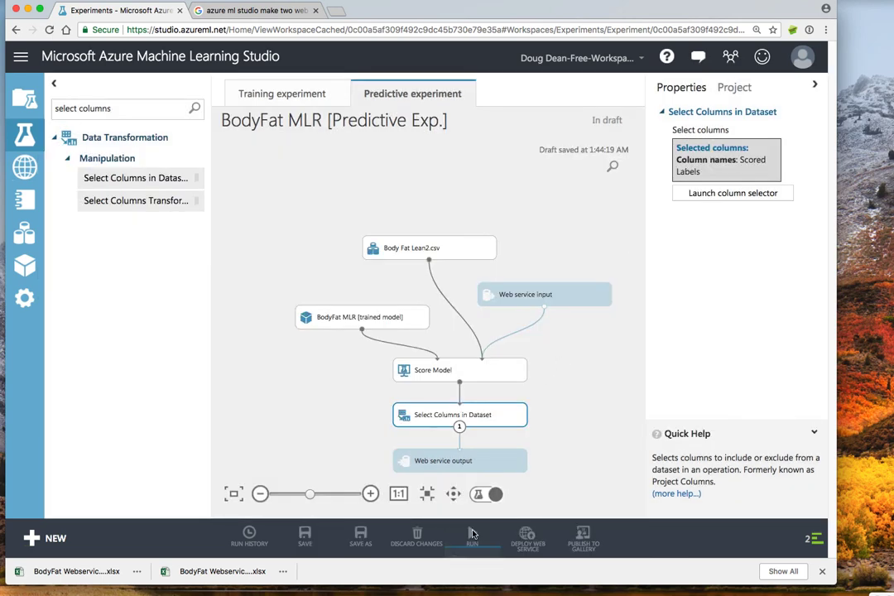
left_click(471, 537)
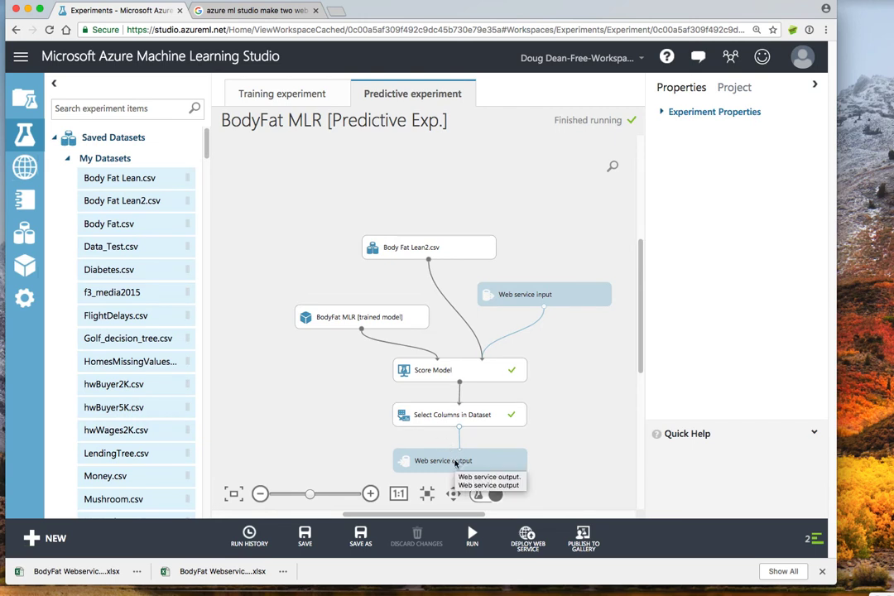
right_click(461, 461)
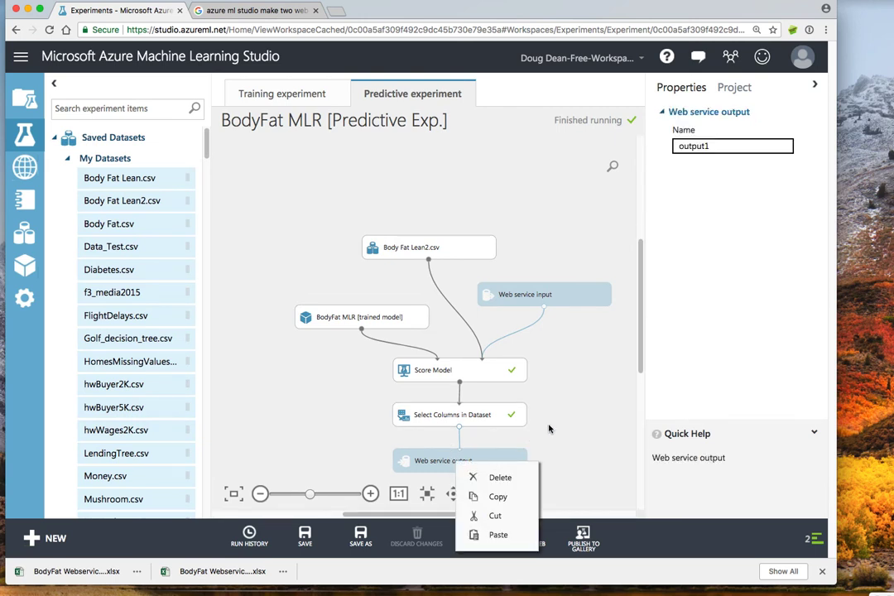
left_click(553, 427)
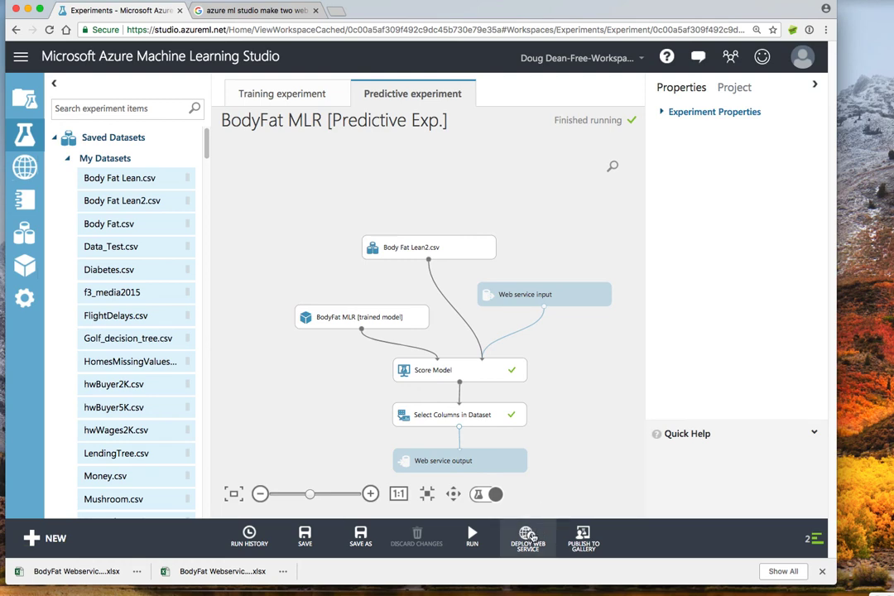
left_click(526, 536)
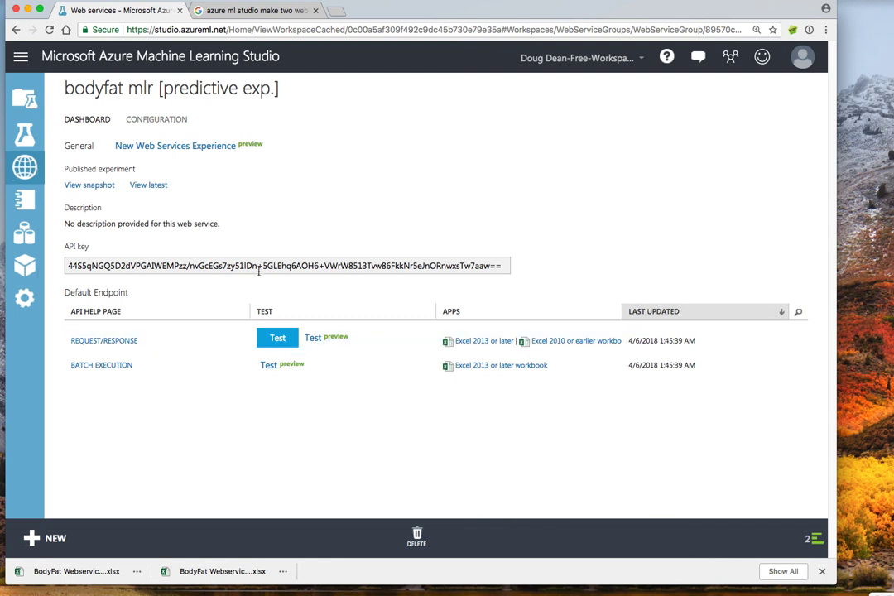
mouse_move(235, 186)
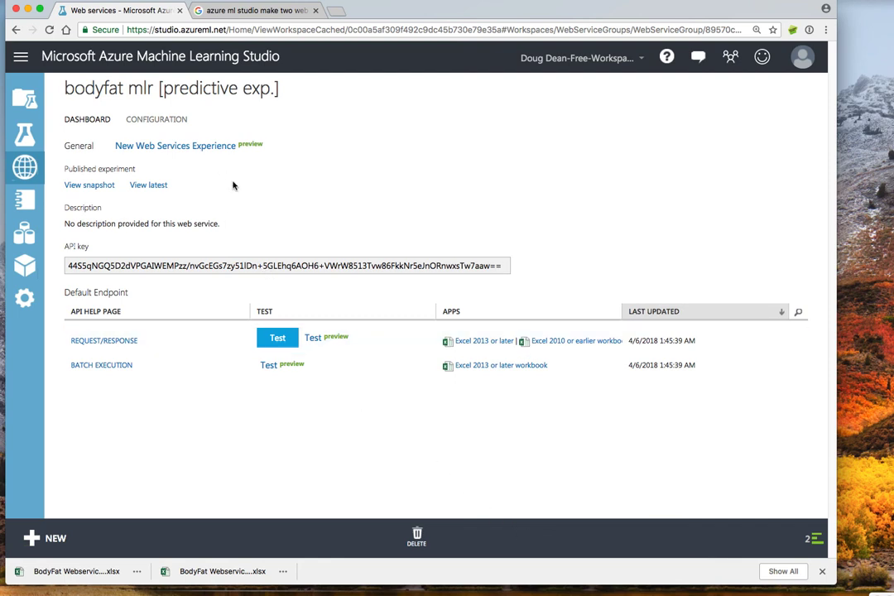
mouse_move(245, 189)
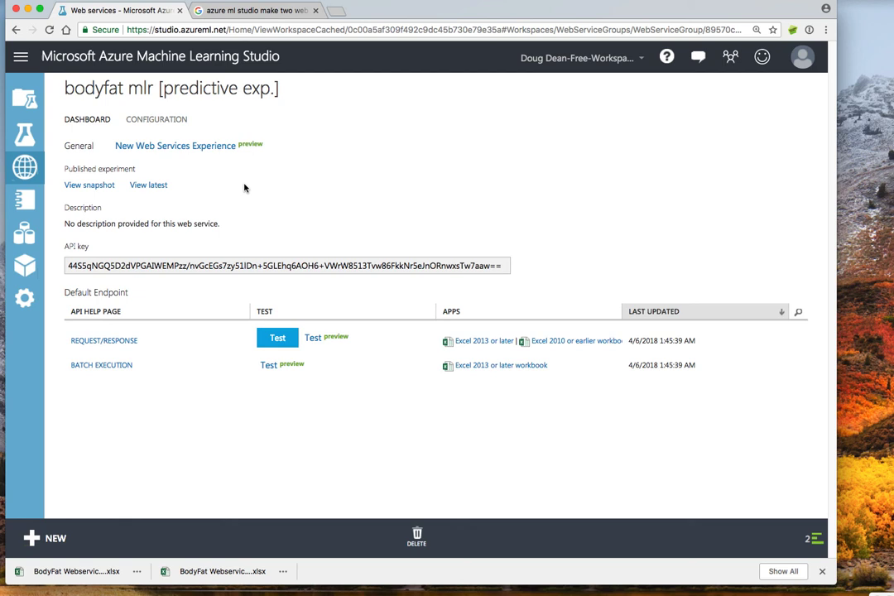
mouse_move(480, 343)
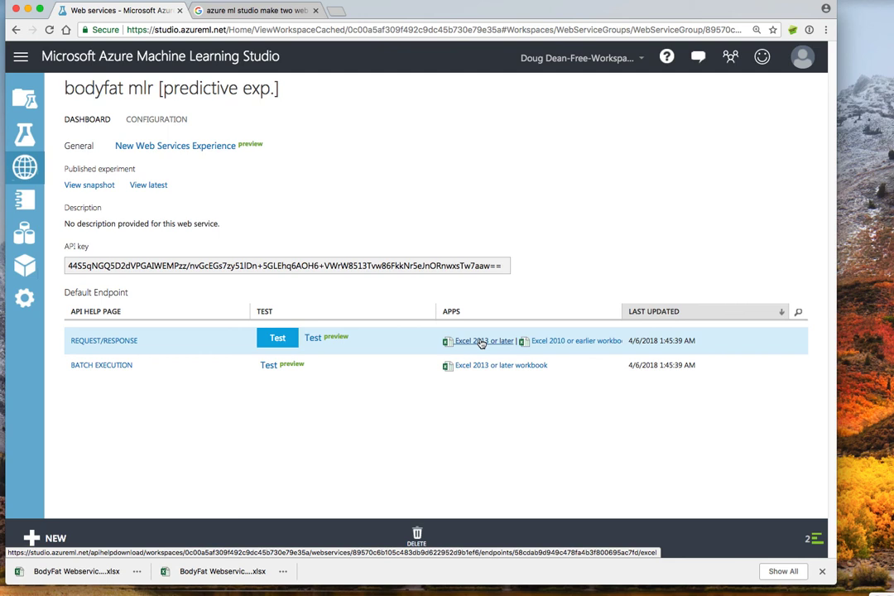
mouse_move(474, 323)
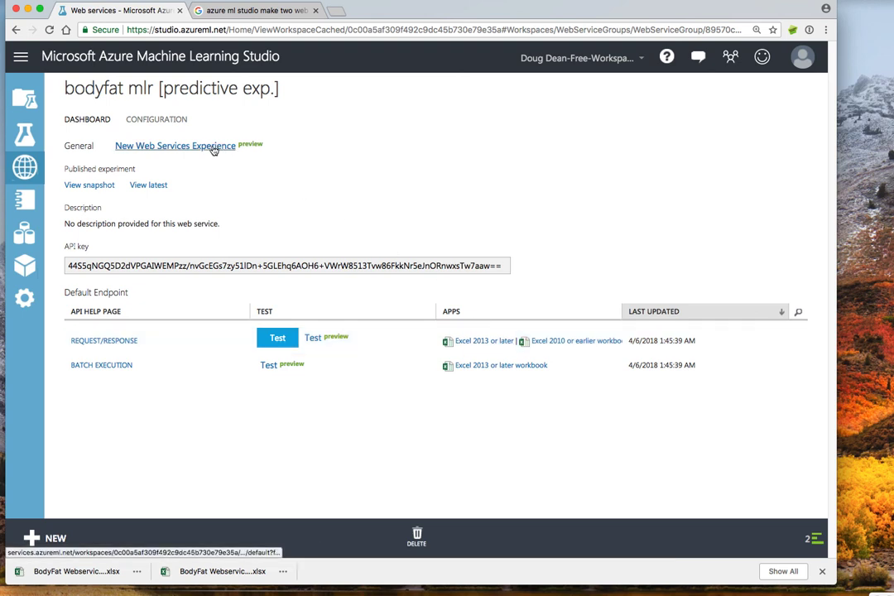
mouse_move(325, 285)
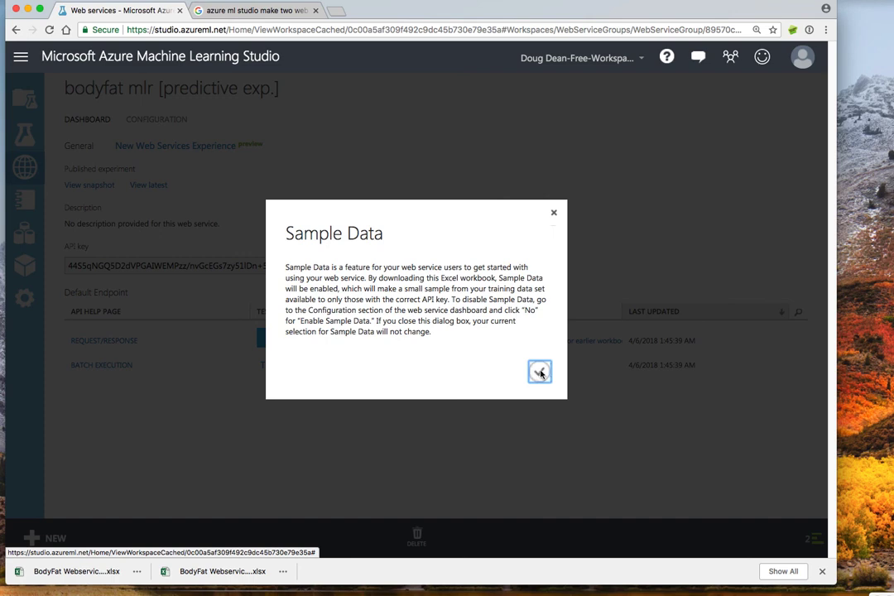
Download the Excel 2013-or-later workbook for the request/response endpoint, dismissing the Sample Data notice.
left_click(540, 371)
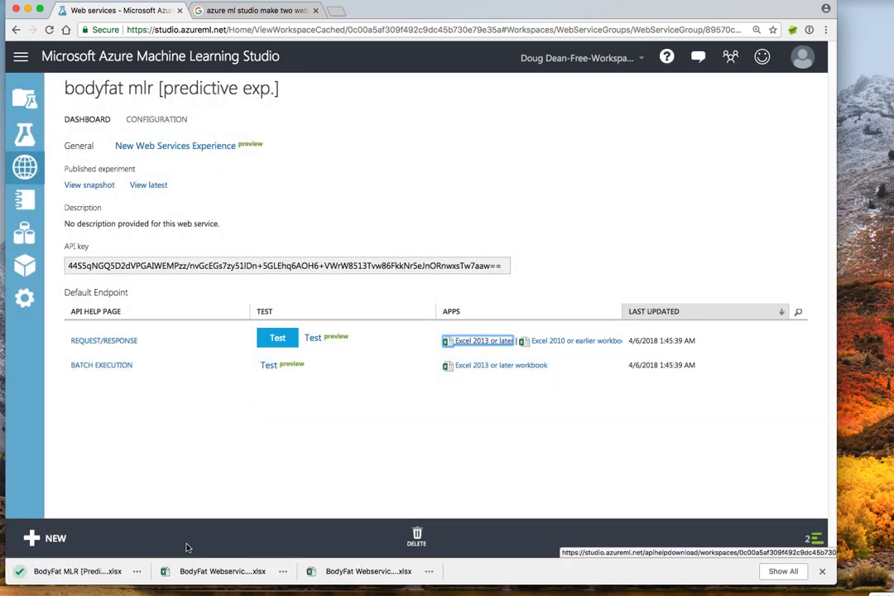
mouse_move(79, 571)
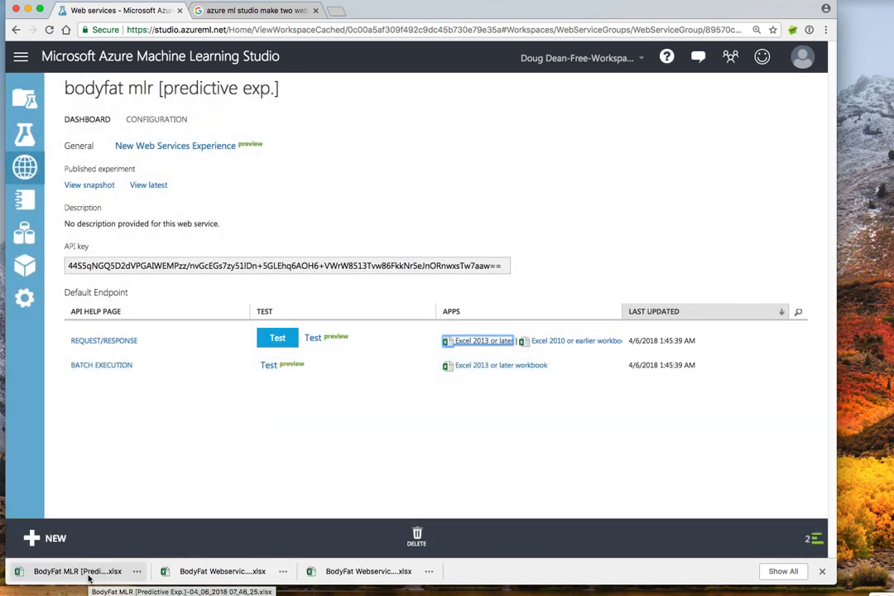